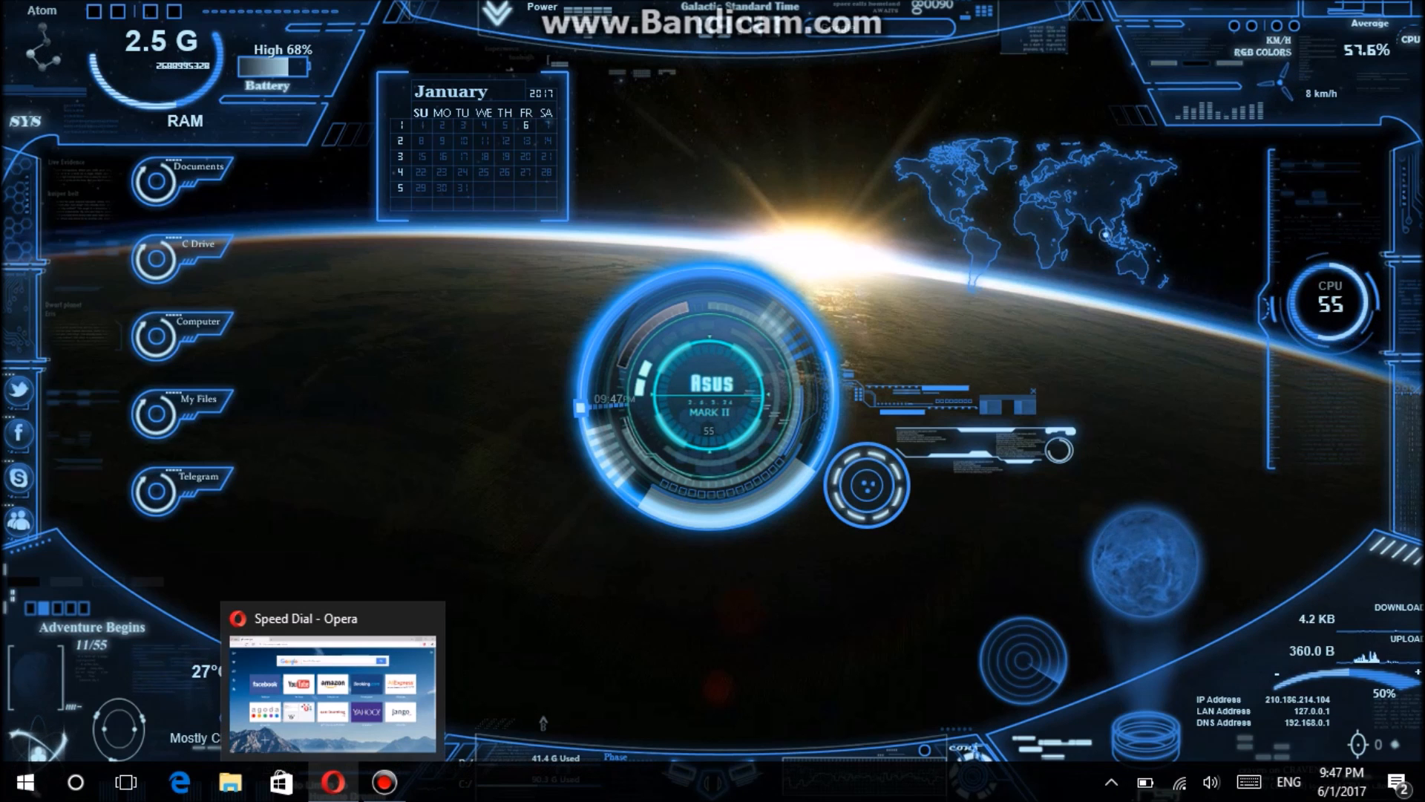
- Search Google for 'mega voice command' from Opera's Speed Dial
left_click(332, 681)
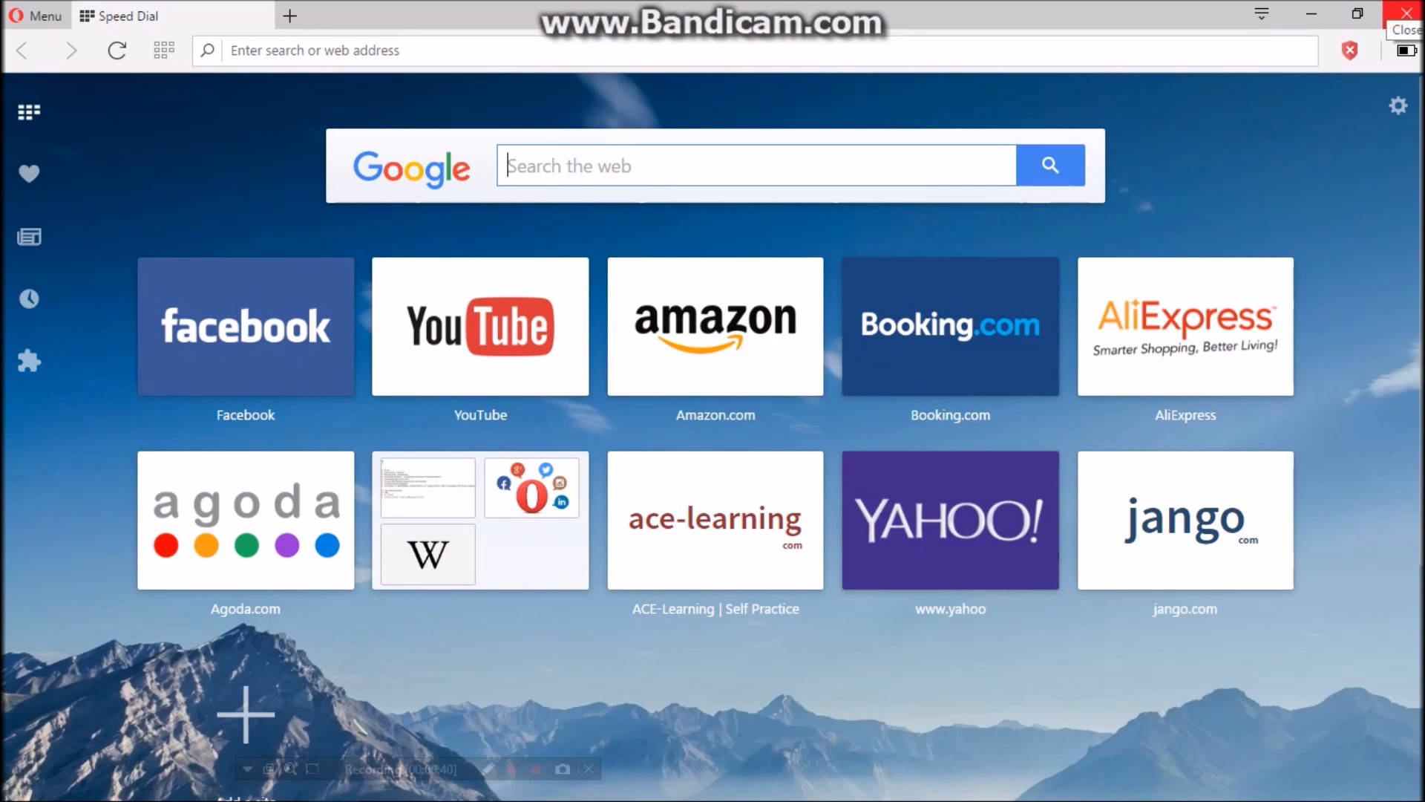
type("mega vo")
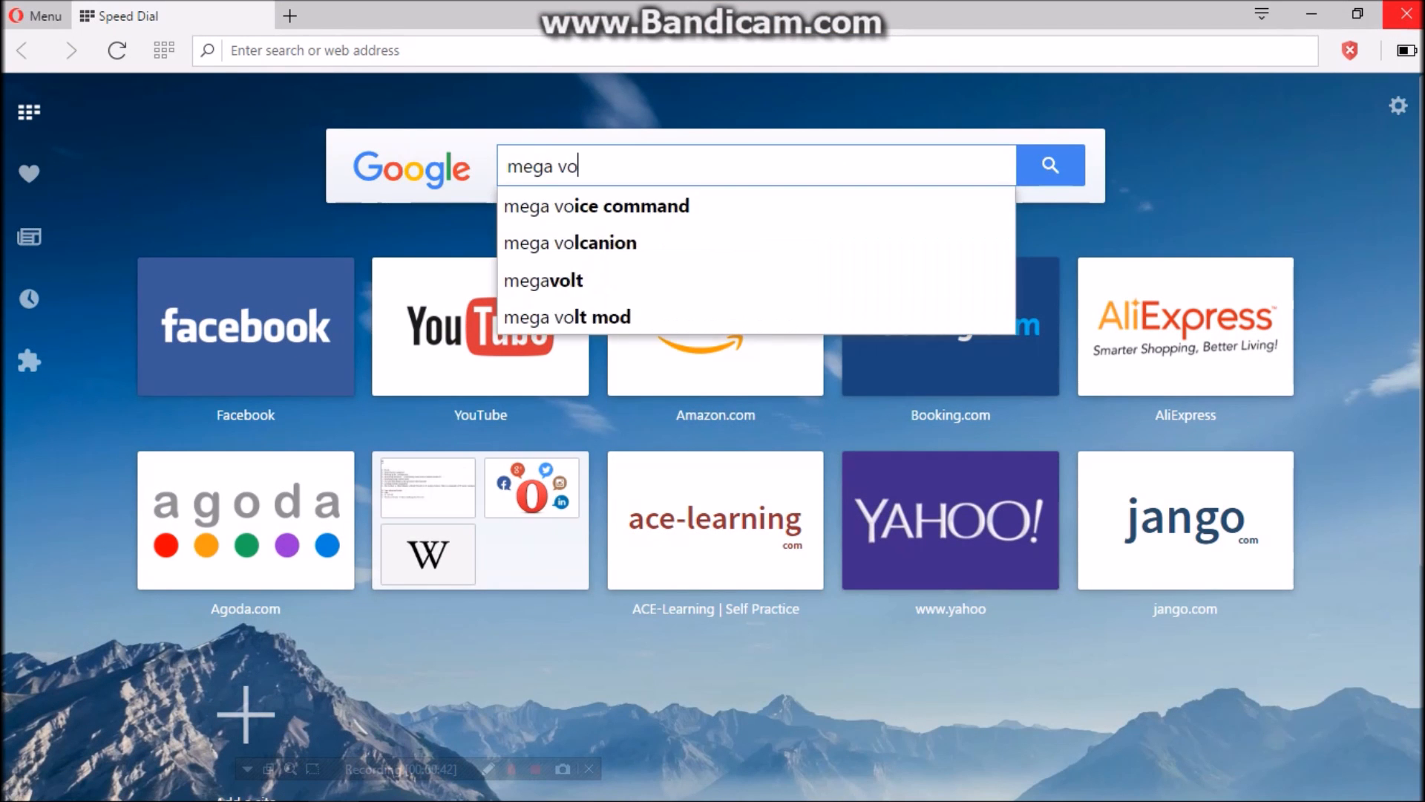
type("ice comma")
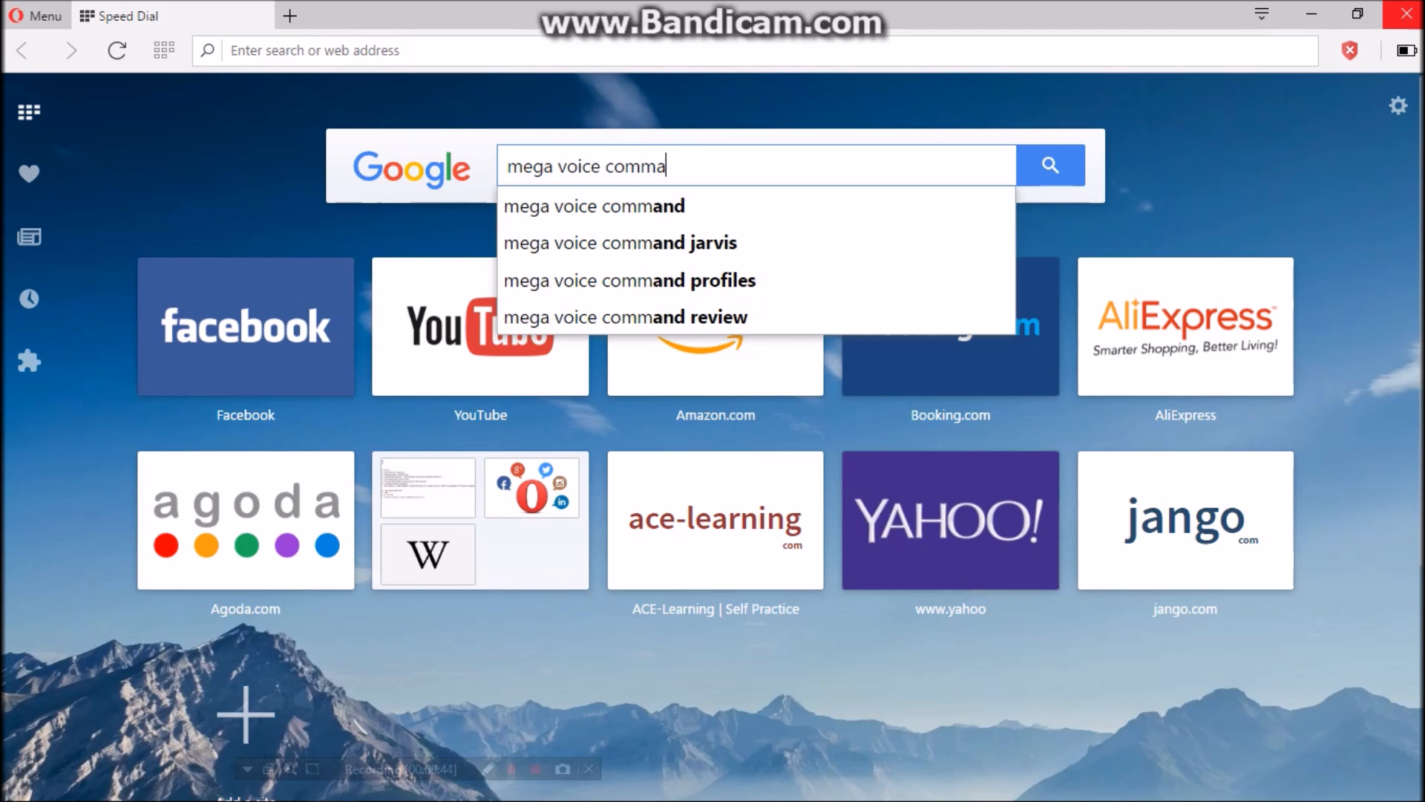
left_click(594, 206)
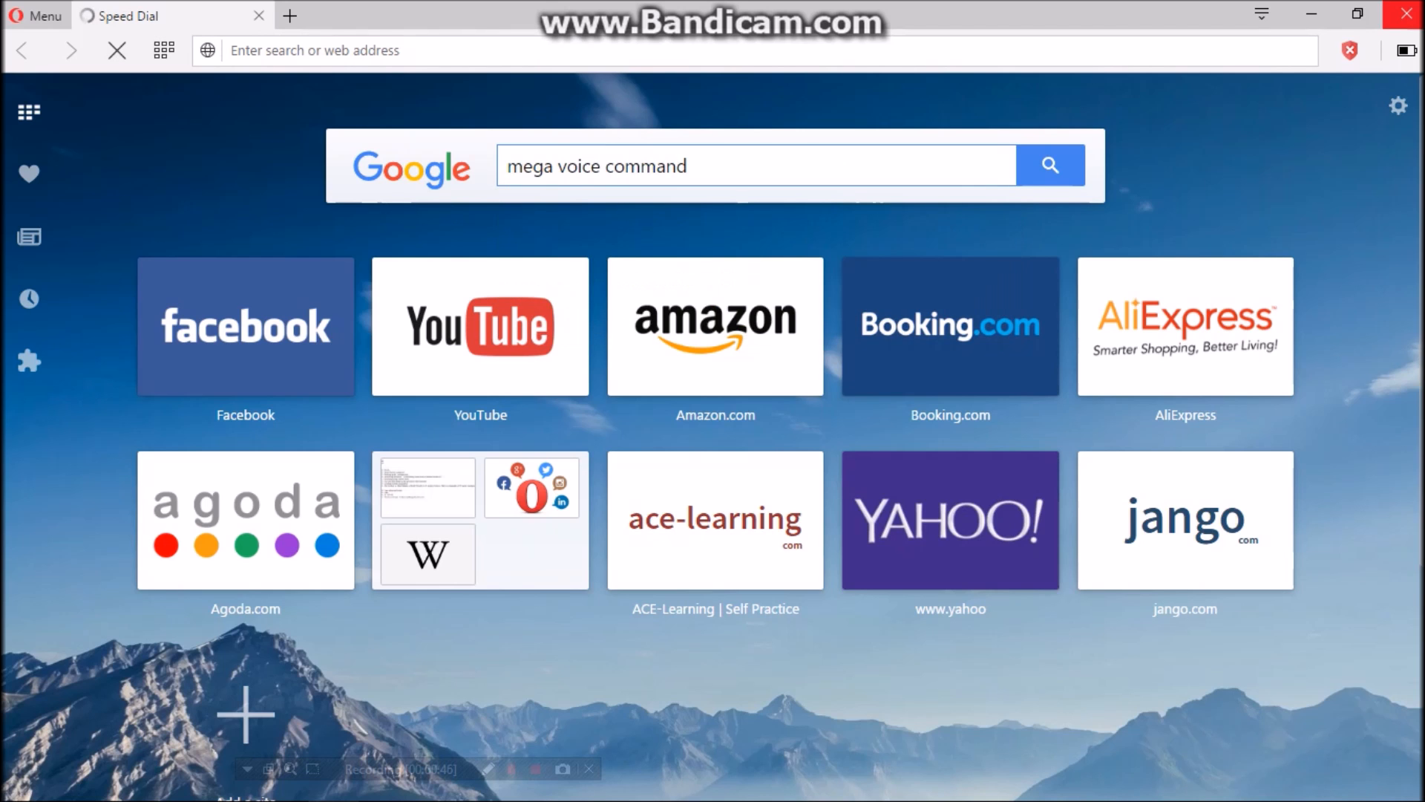
left_click(1050, 166)
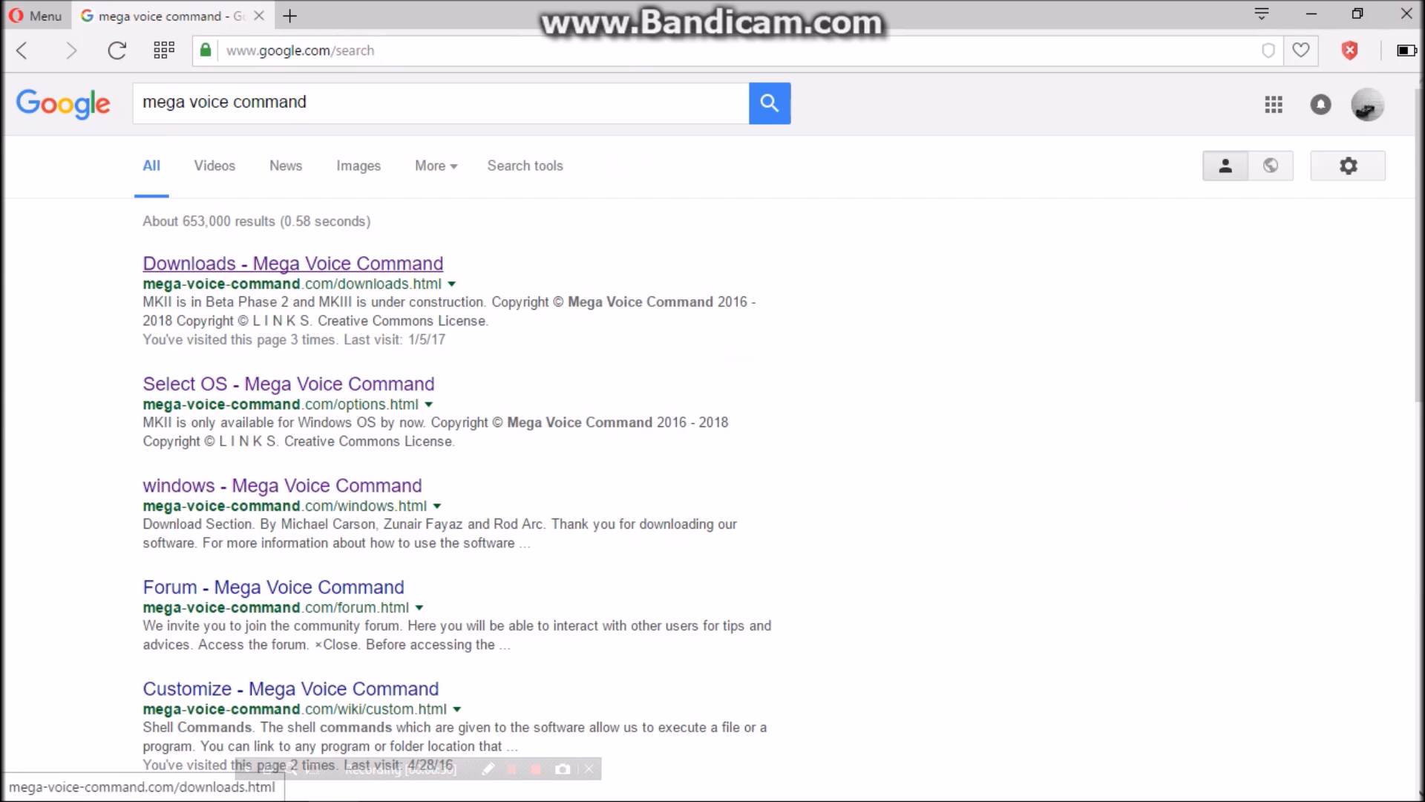
- Open the Mega Voice Command Downloads result and choose the MKII download
left_click(292, 263)
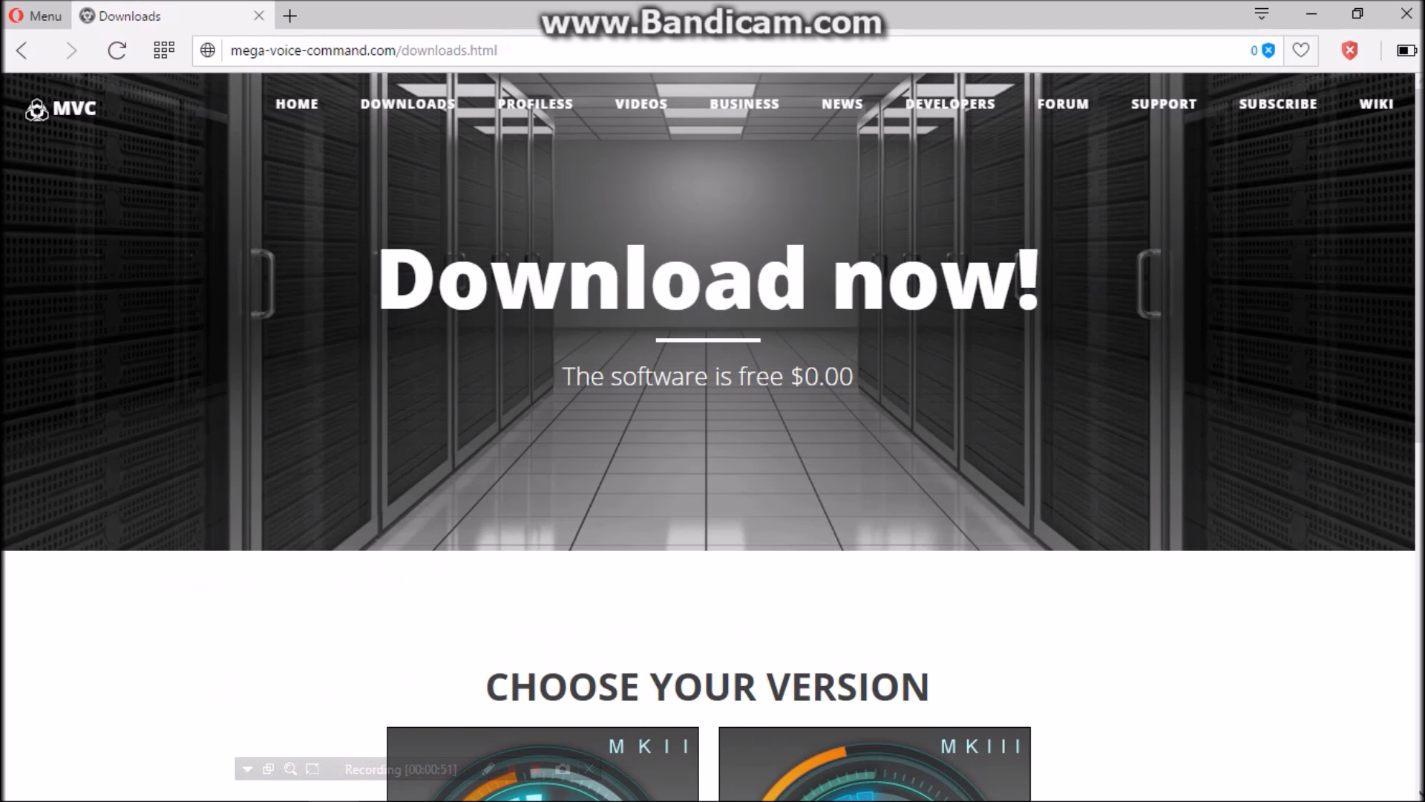
scroll("down", 3)
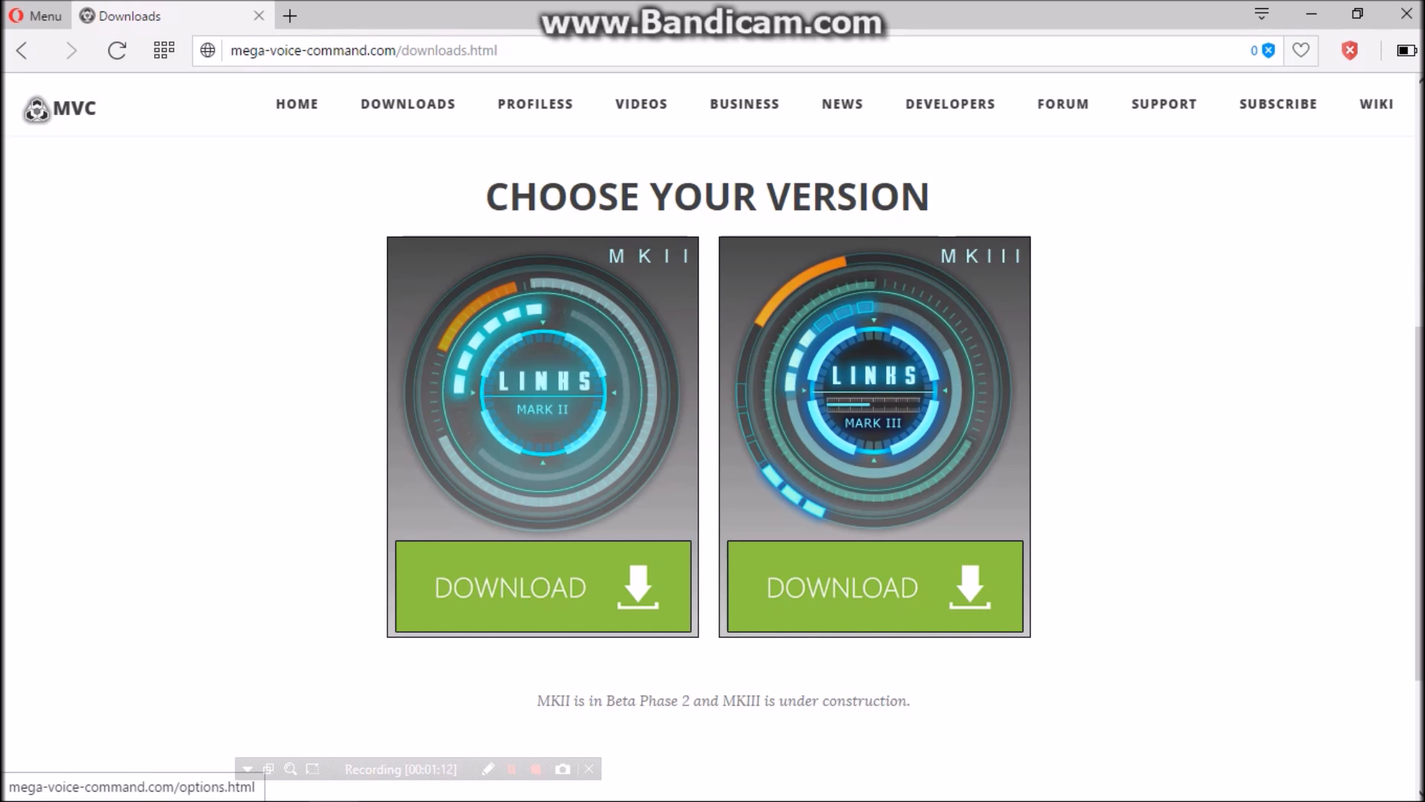
left_click(542, 586)
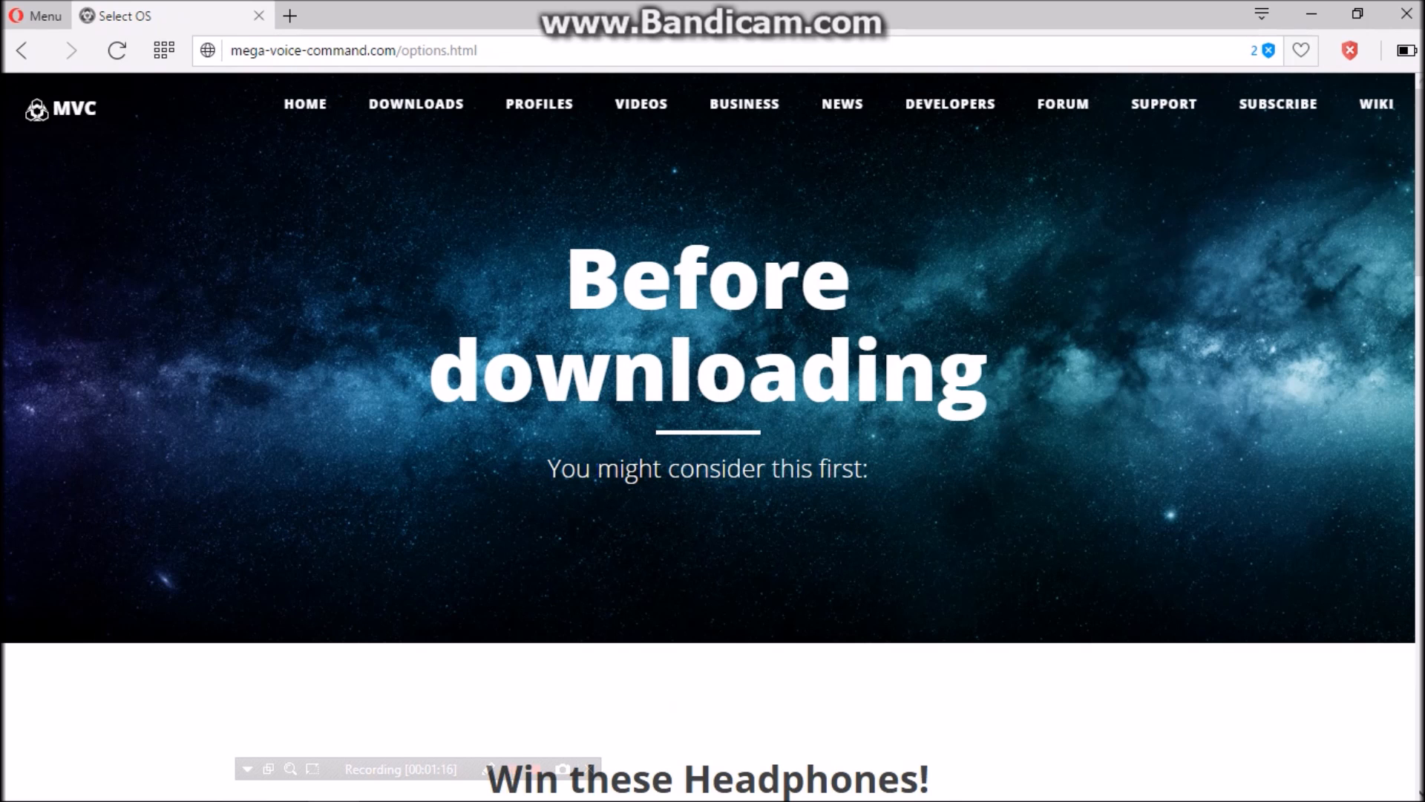
scroll("down", 3)
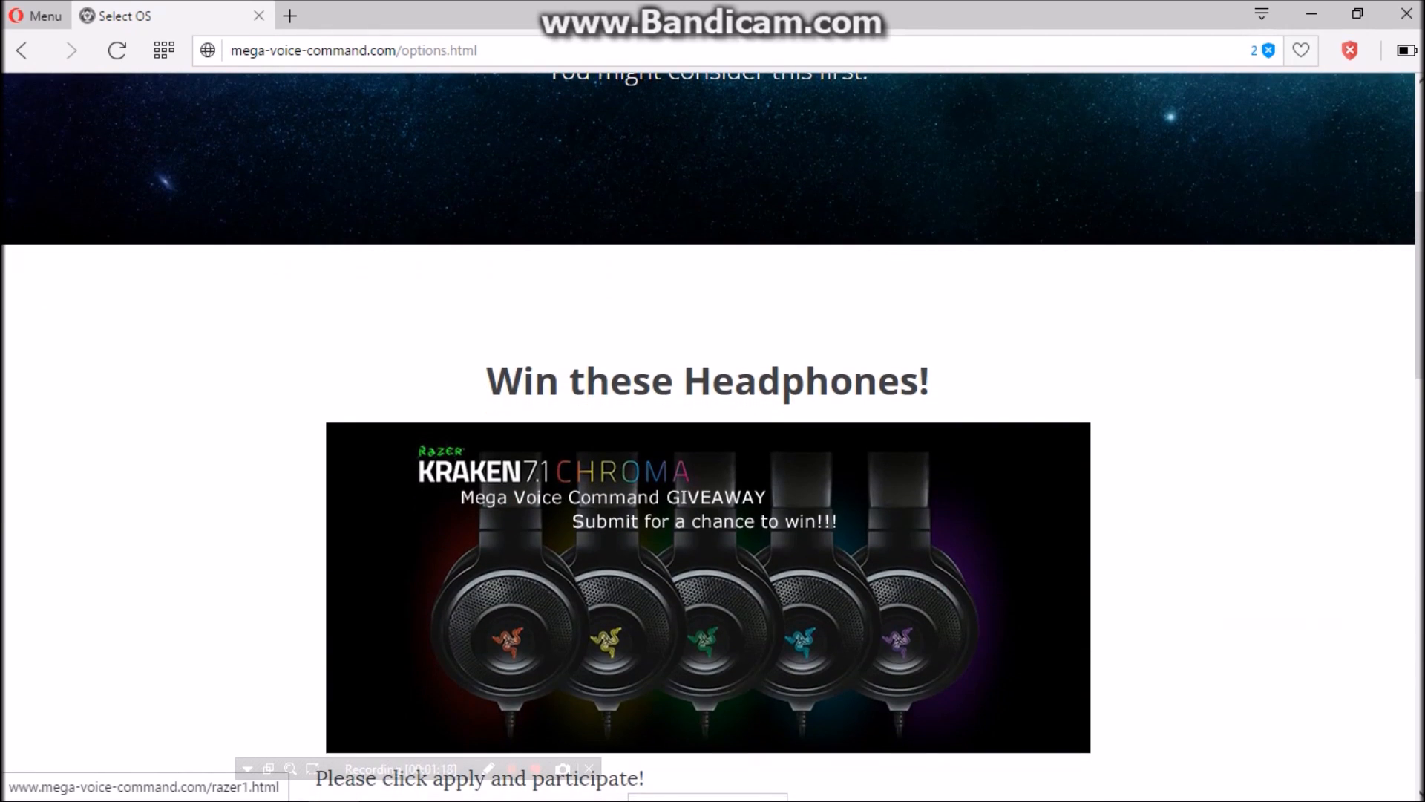
scroll("up", 3)
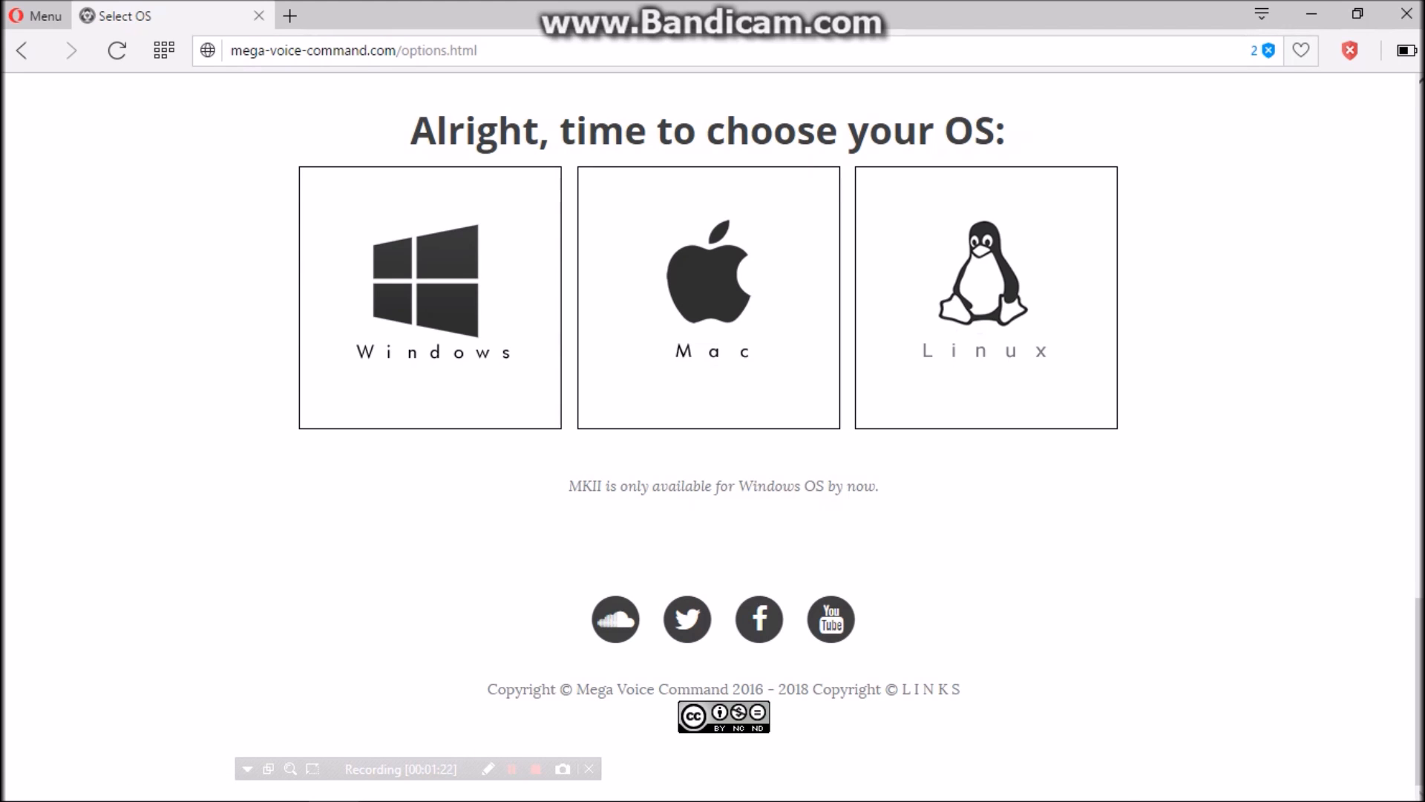
- Choose the Windows version and start its orange FREE DOWNLOAD
left_click(429, 297)
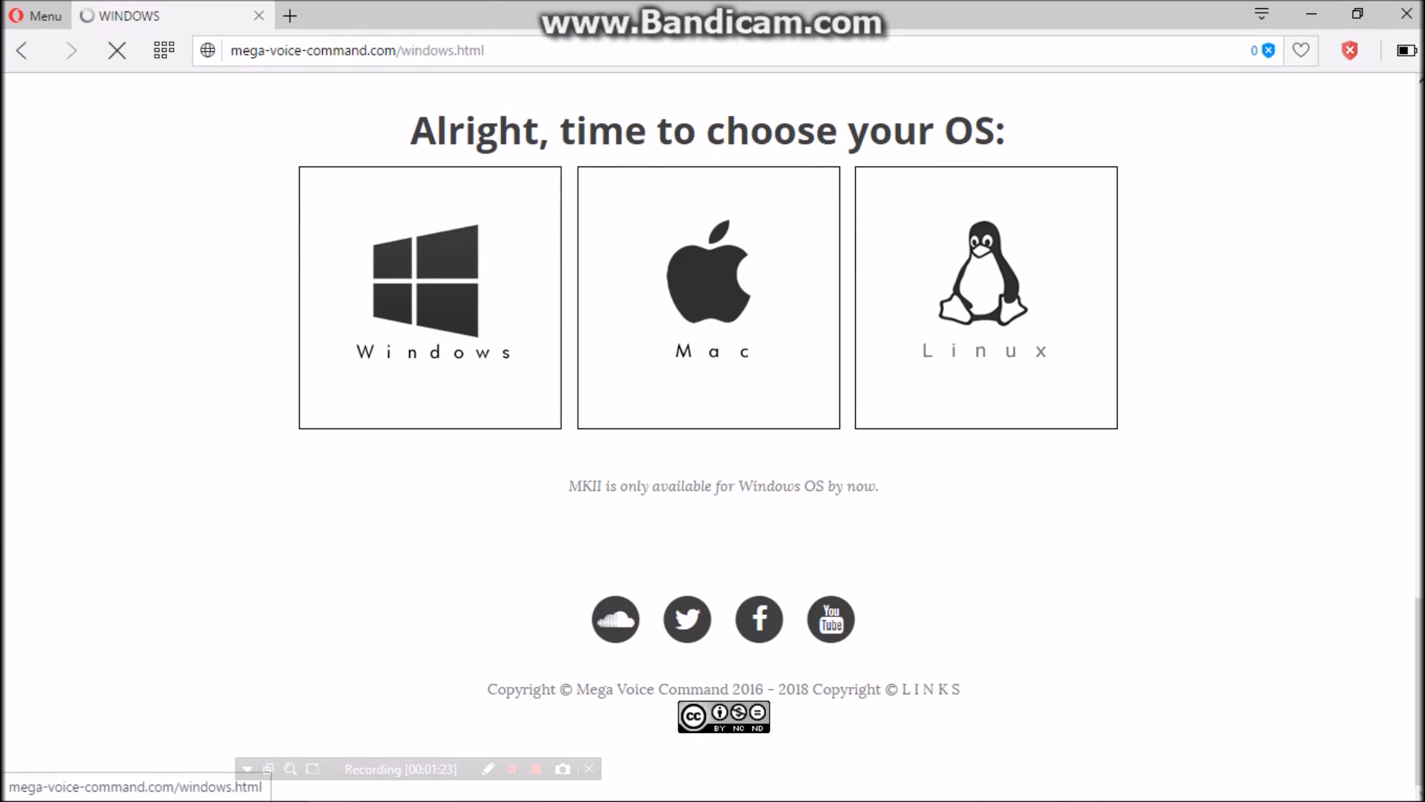
left_click(429, 282)
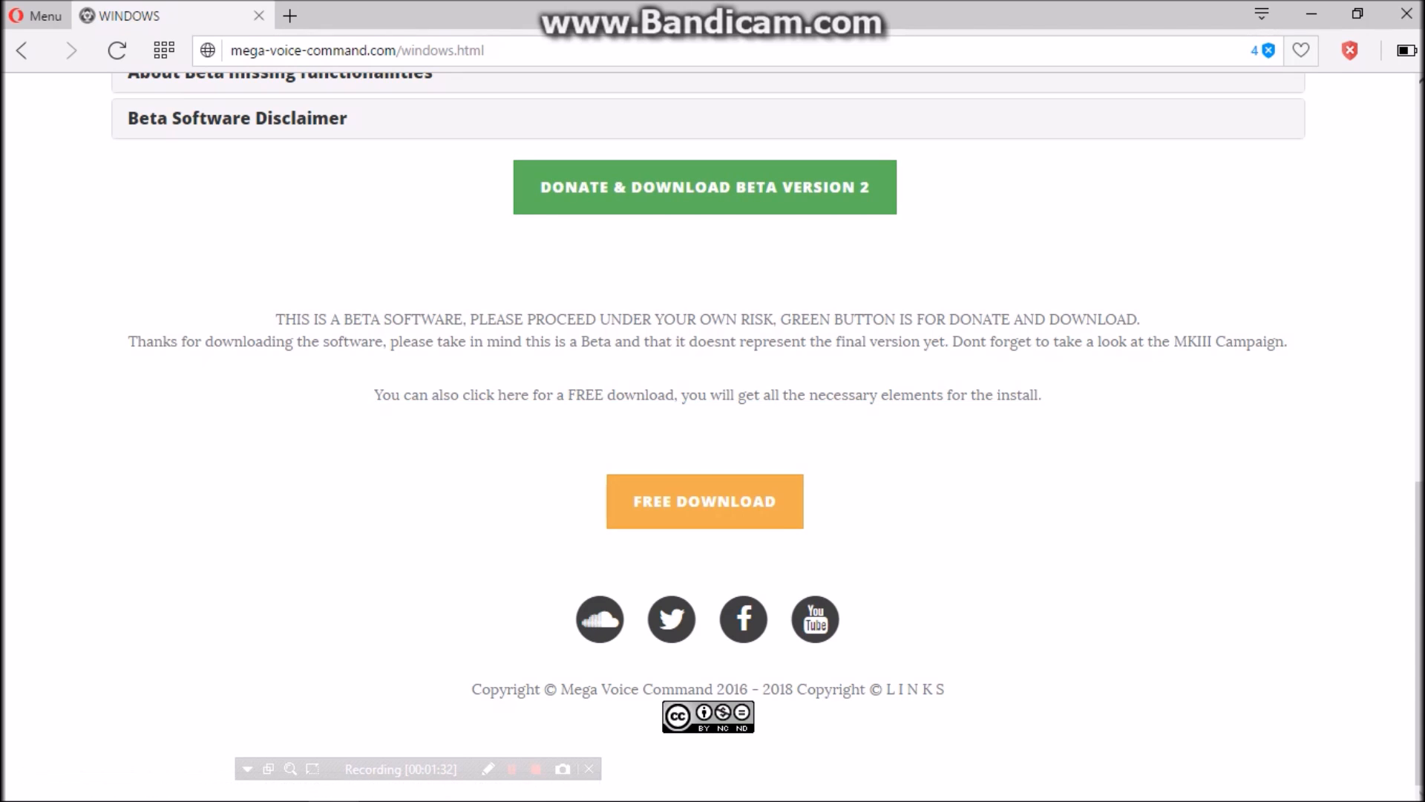
scroll("up", 3)
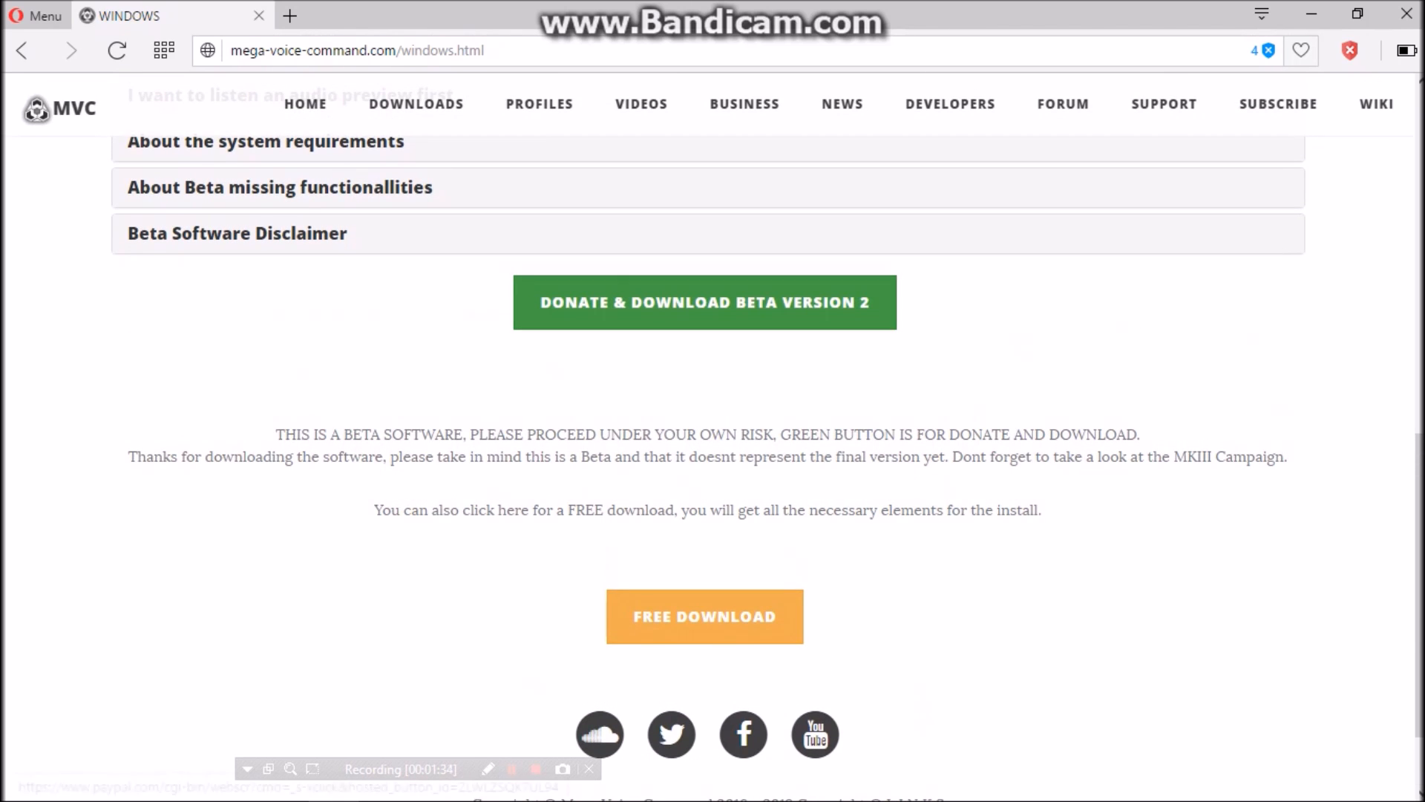
mouse_move(703, 302)
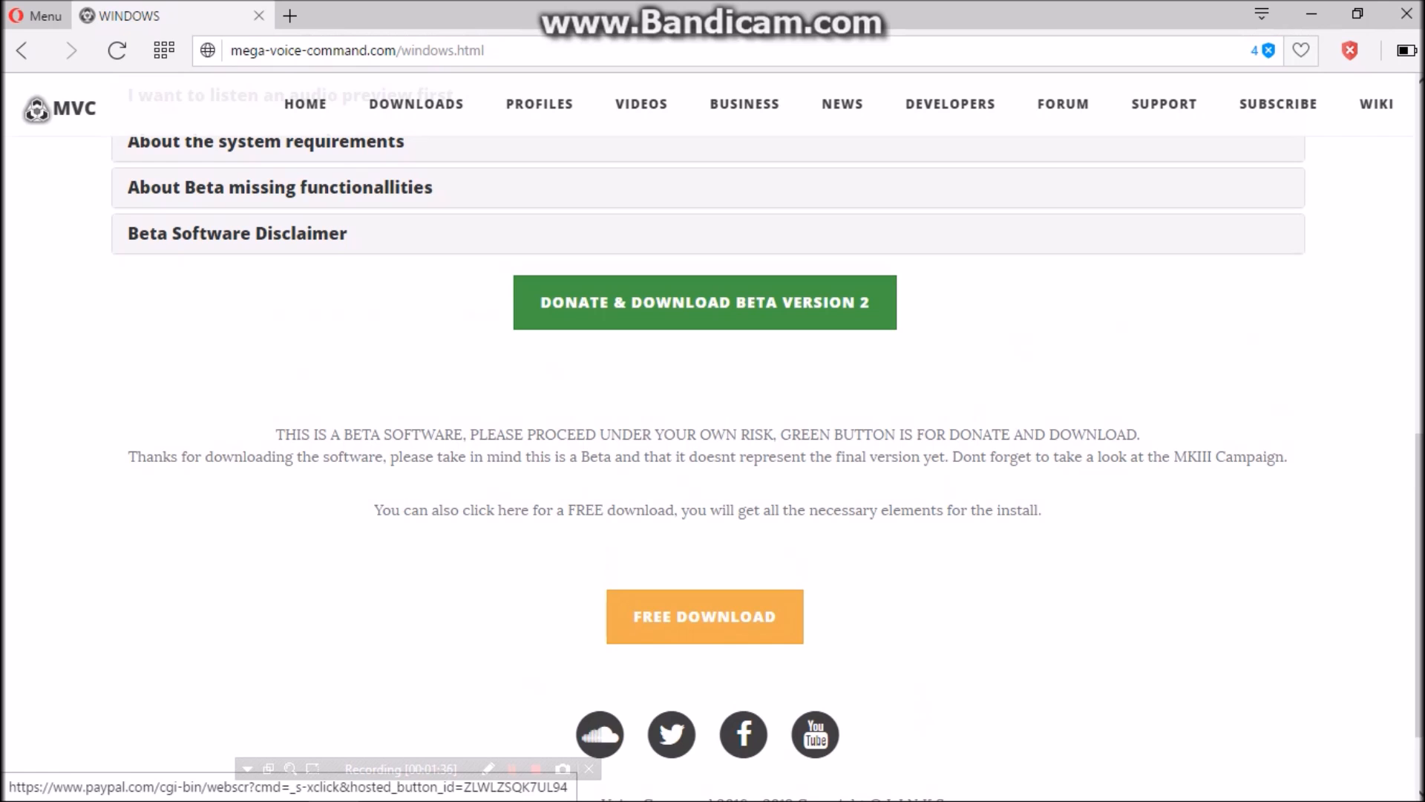
scroll("down", 3)
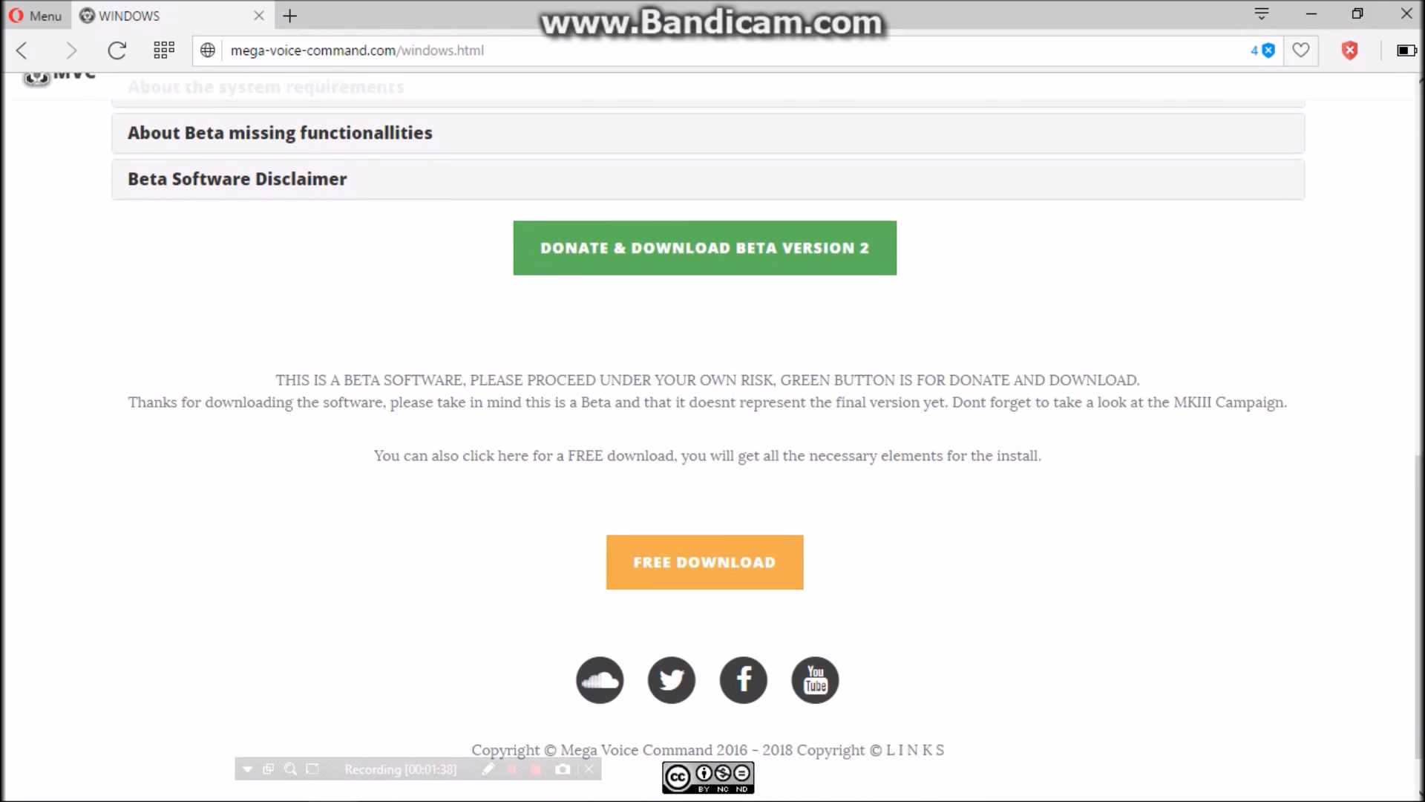
scroll("down", 3)
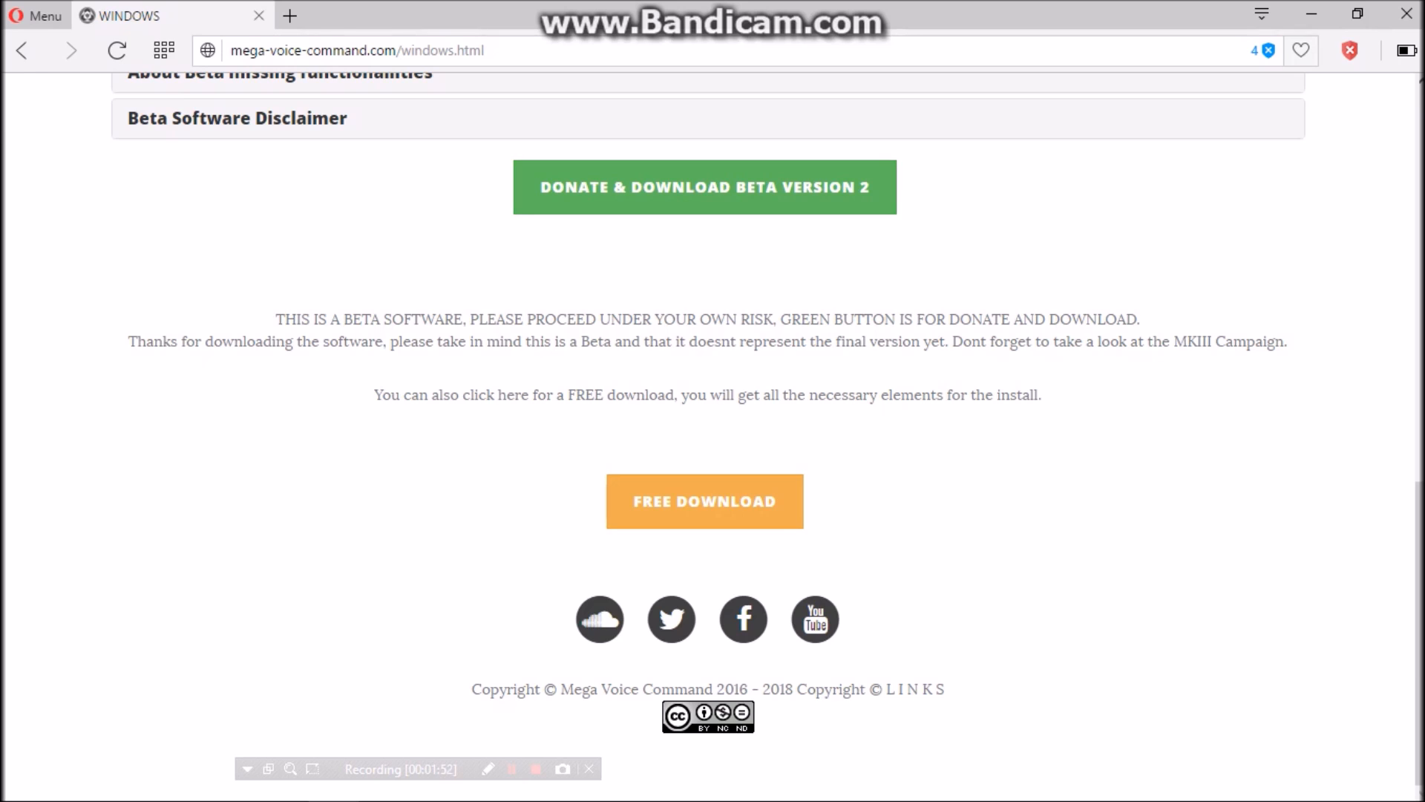
scroll("up", 3)
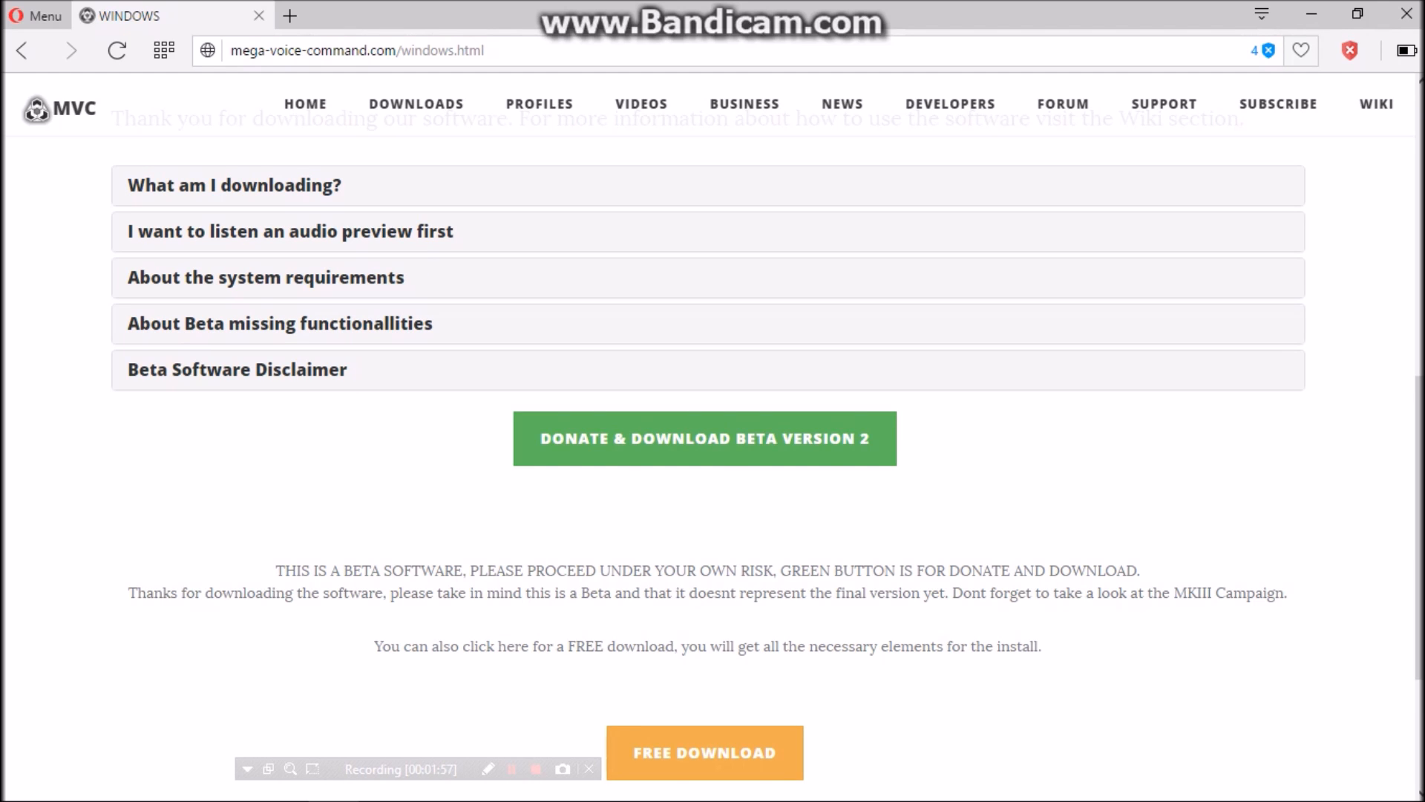
scroll("down", 3)
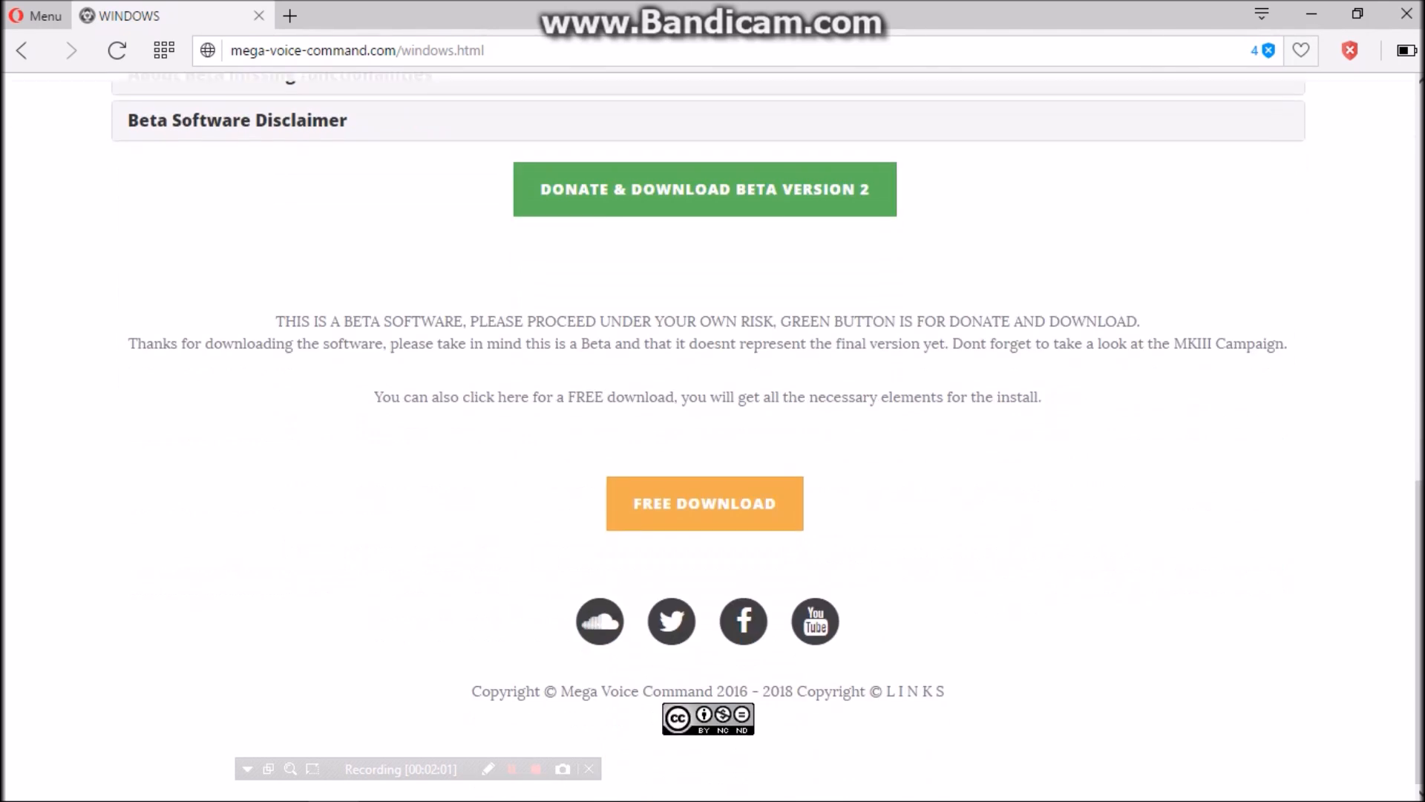
scroll("up", 3)
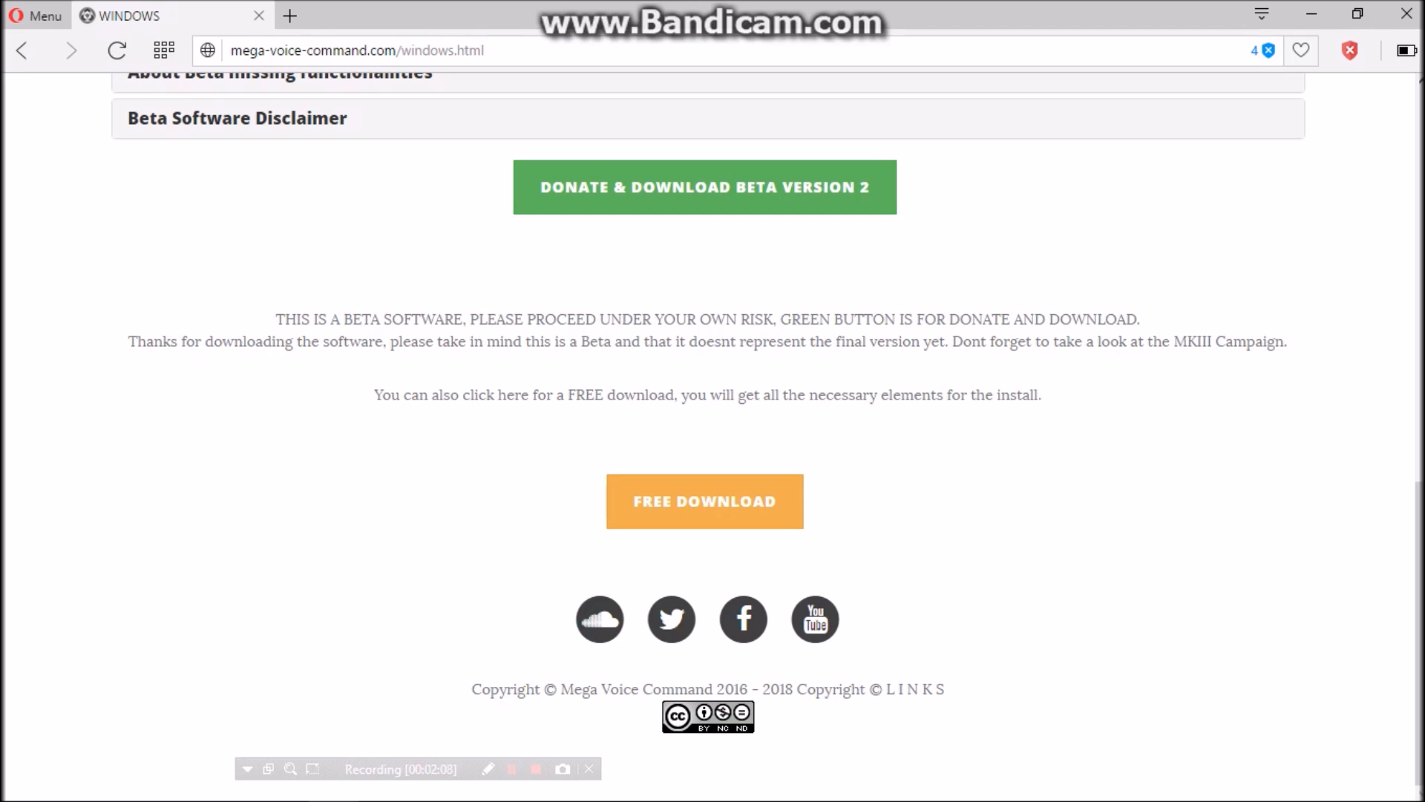
left_click(704, 501)
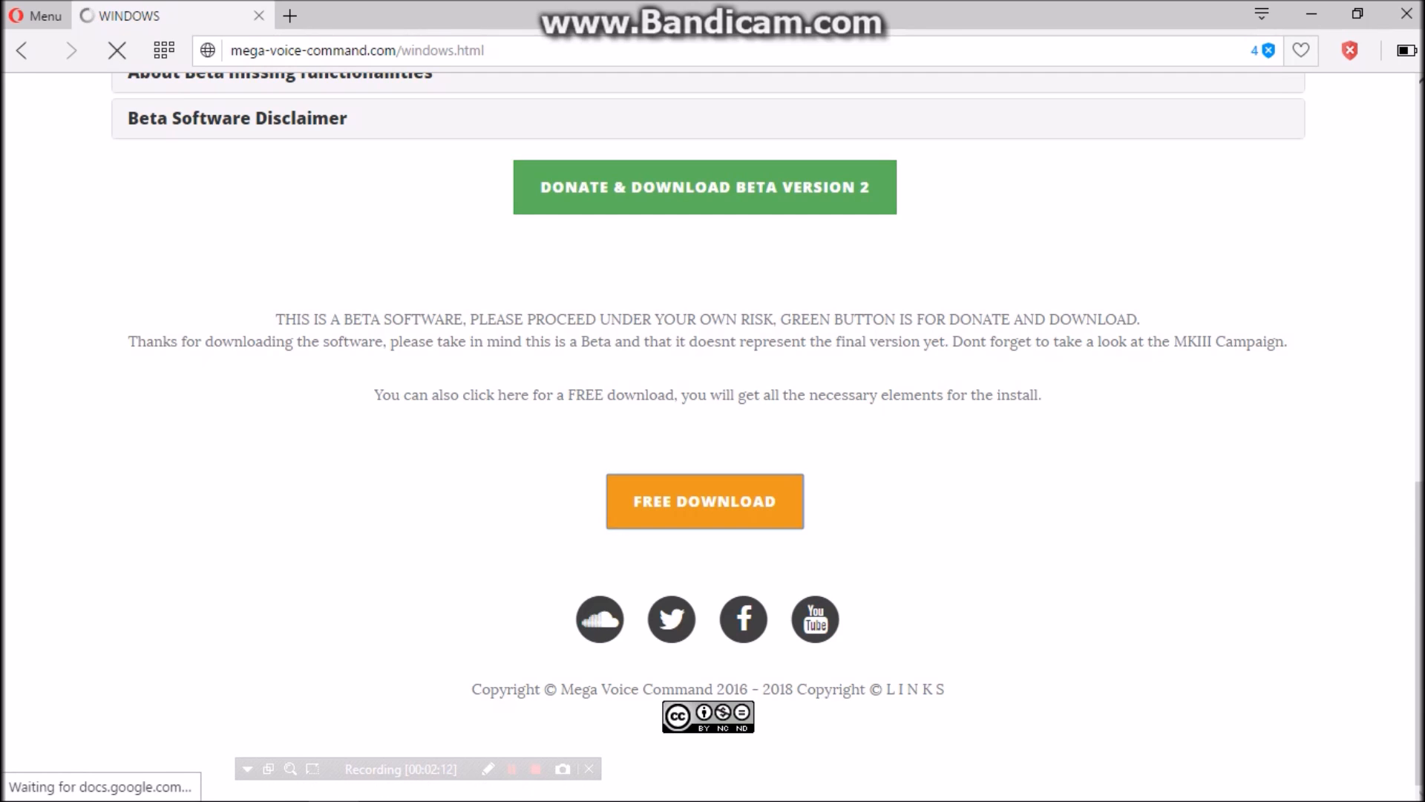
- Submit the empty Welcome and download form, select EMAIL, then minimize Opera
left_click(704, 501)
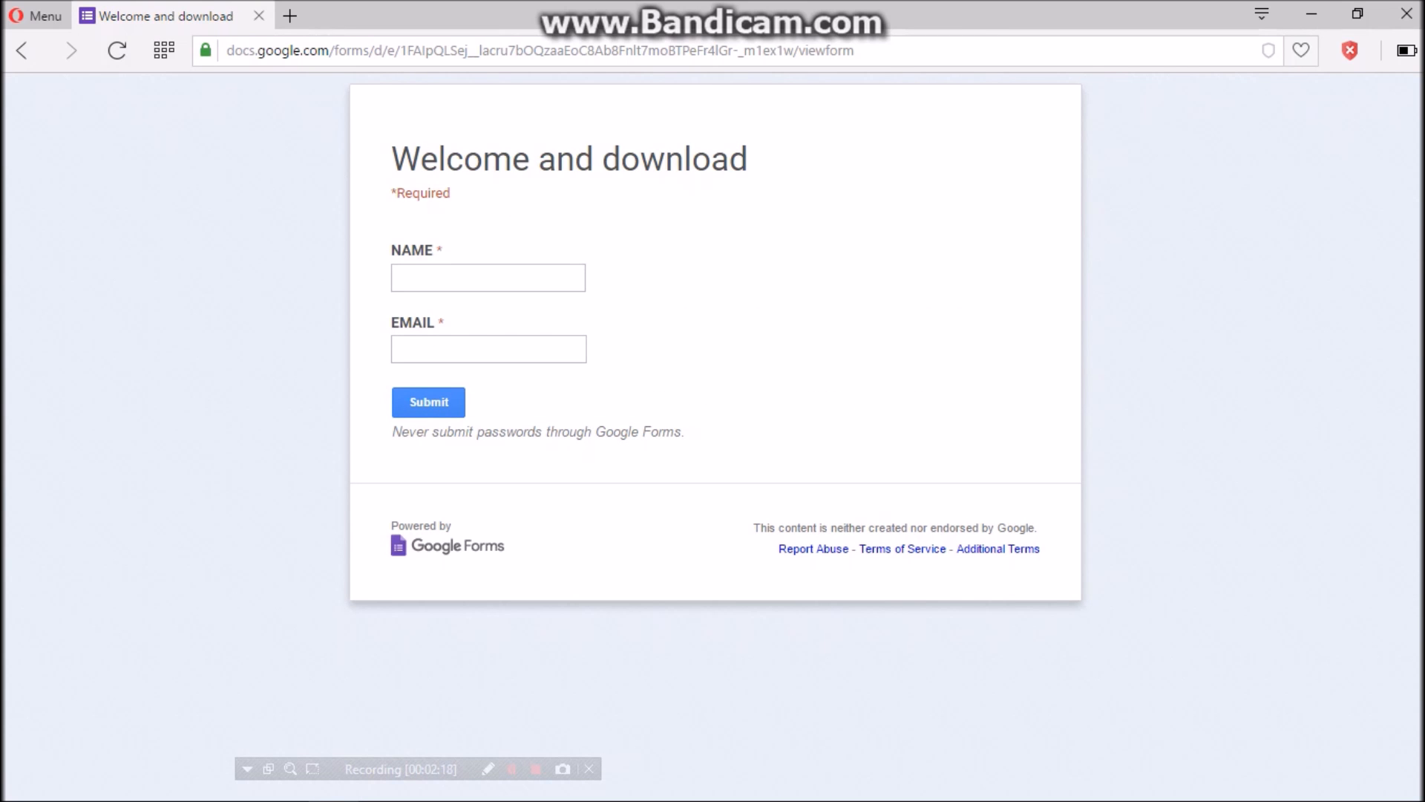
left_click(428, 402)
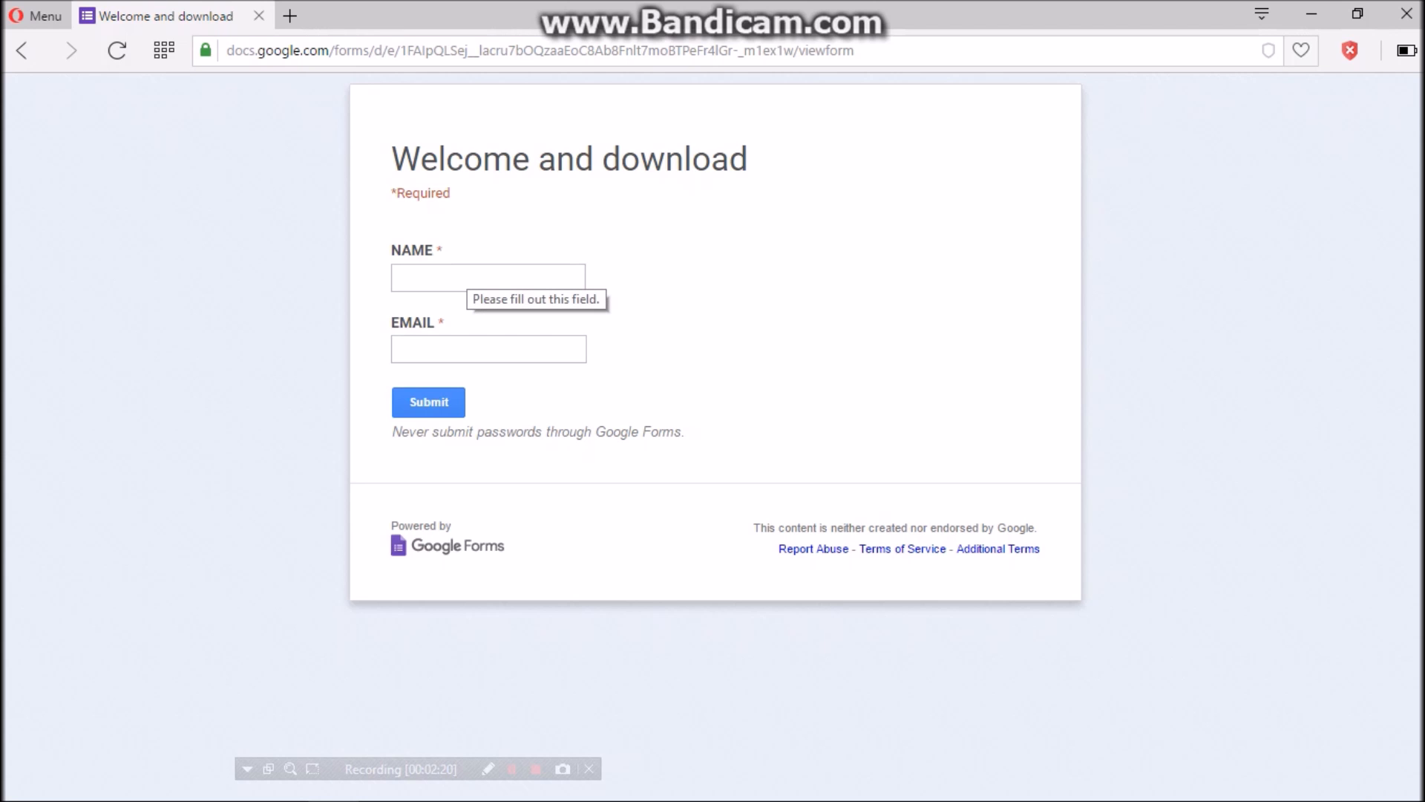
left_click(427, 402)
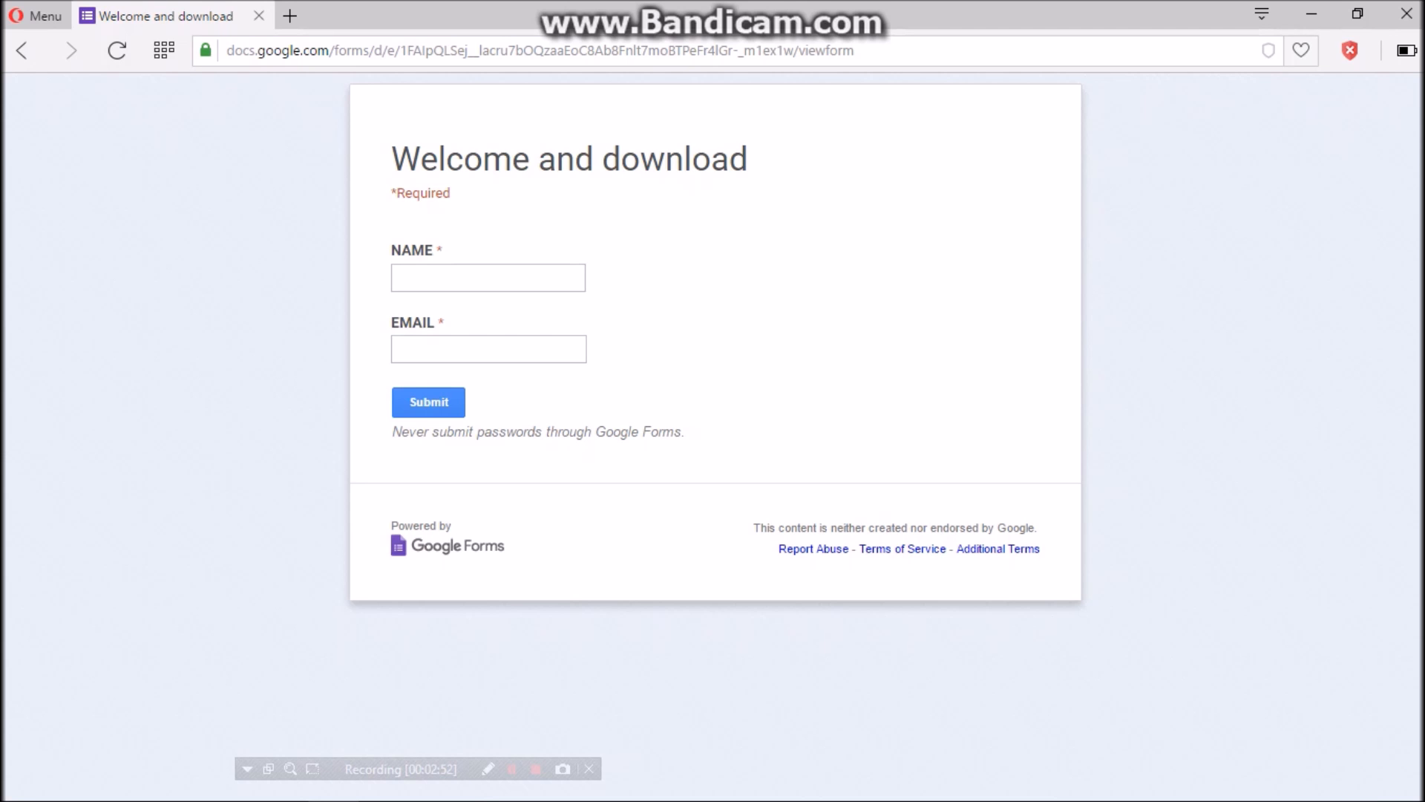
left_click(487, 277)
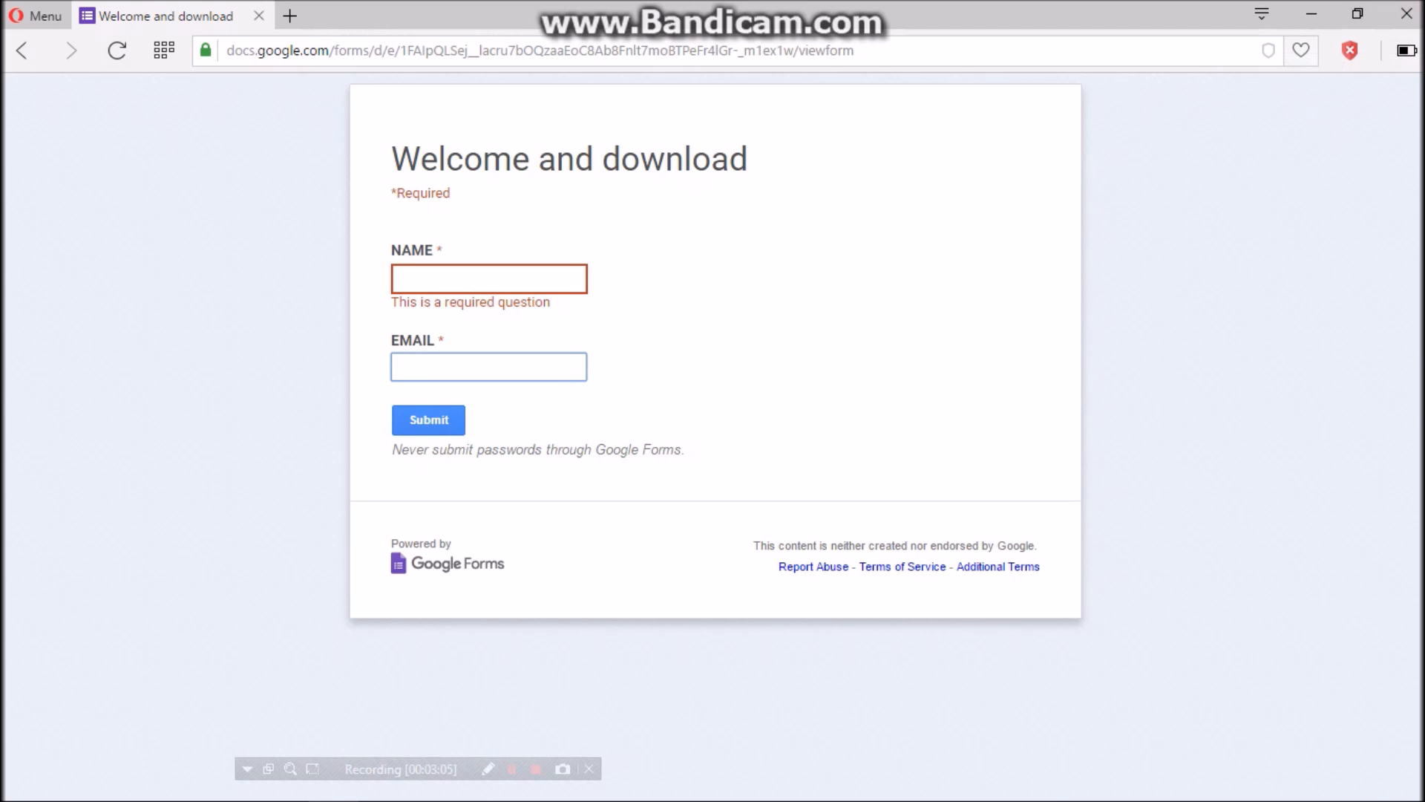
mouse_move(1300, 51)
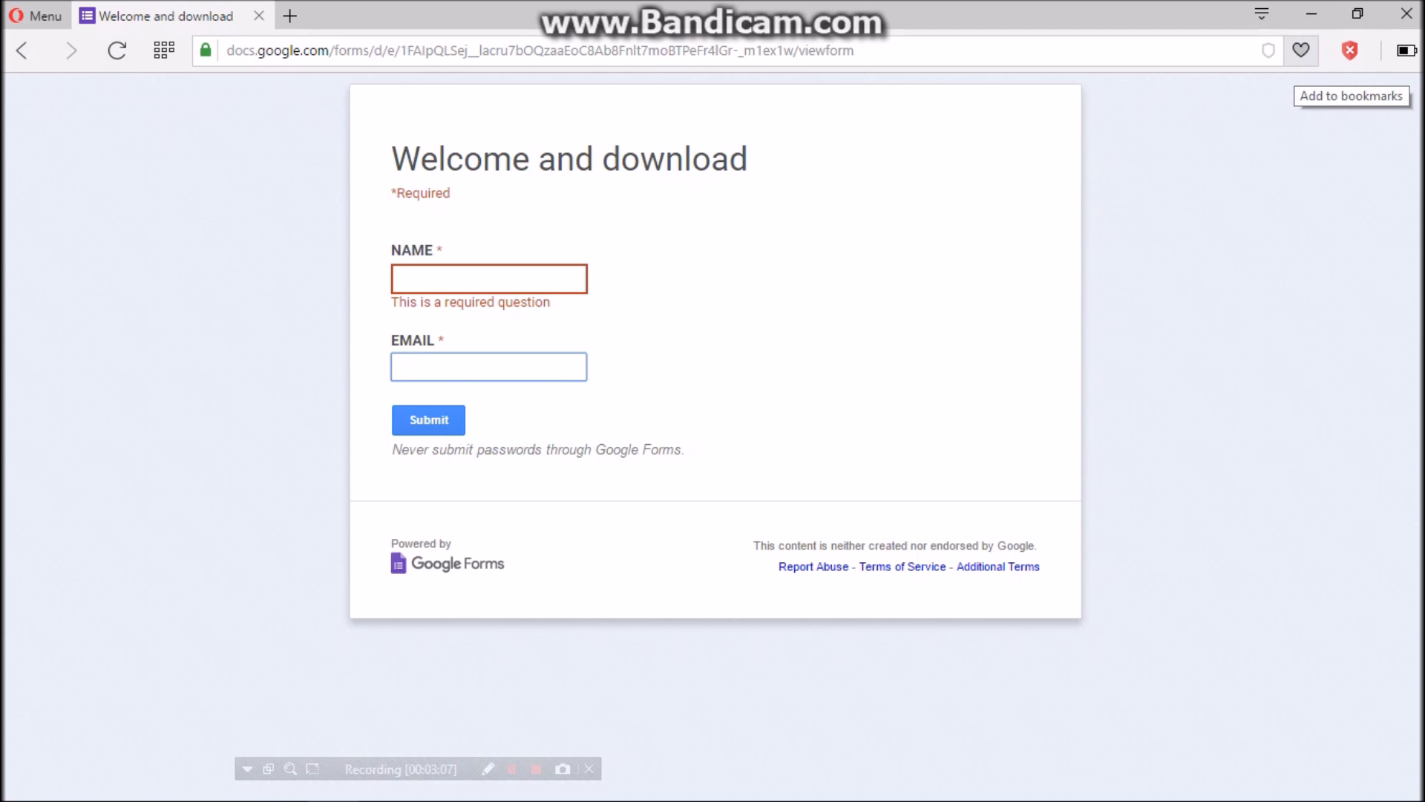
left_click(488, 366)
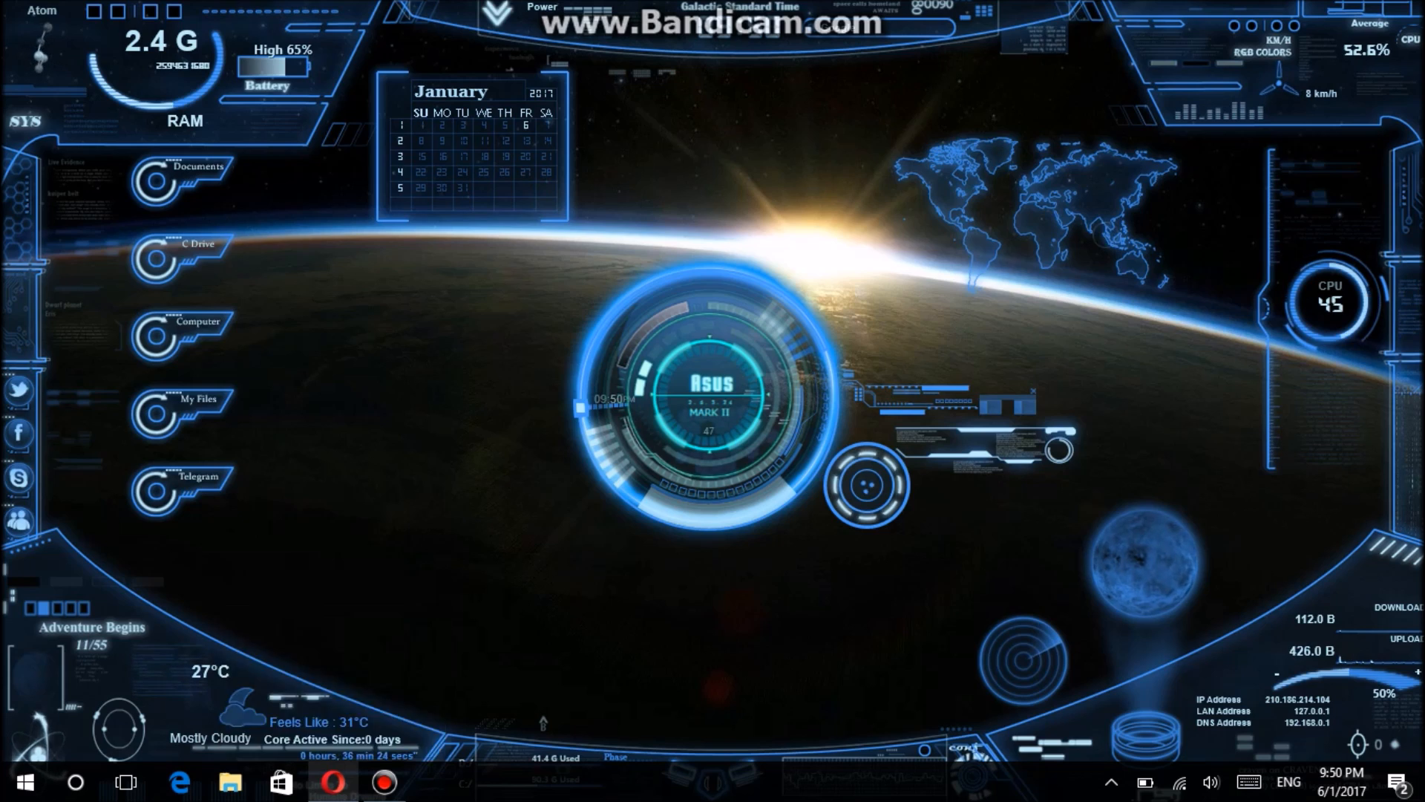
- In a new tab, search Google for 'ai dot net' and open AI-Dot.Net - Index
left_click(331, 781)
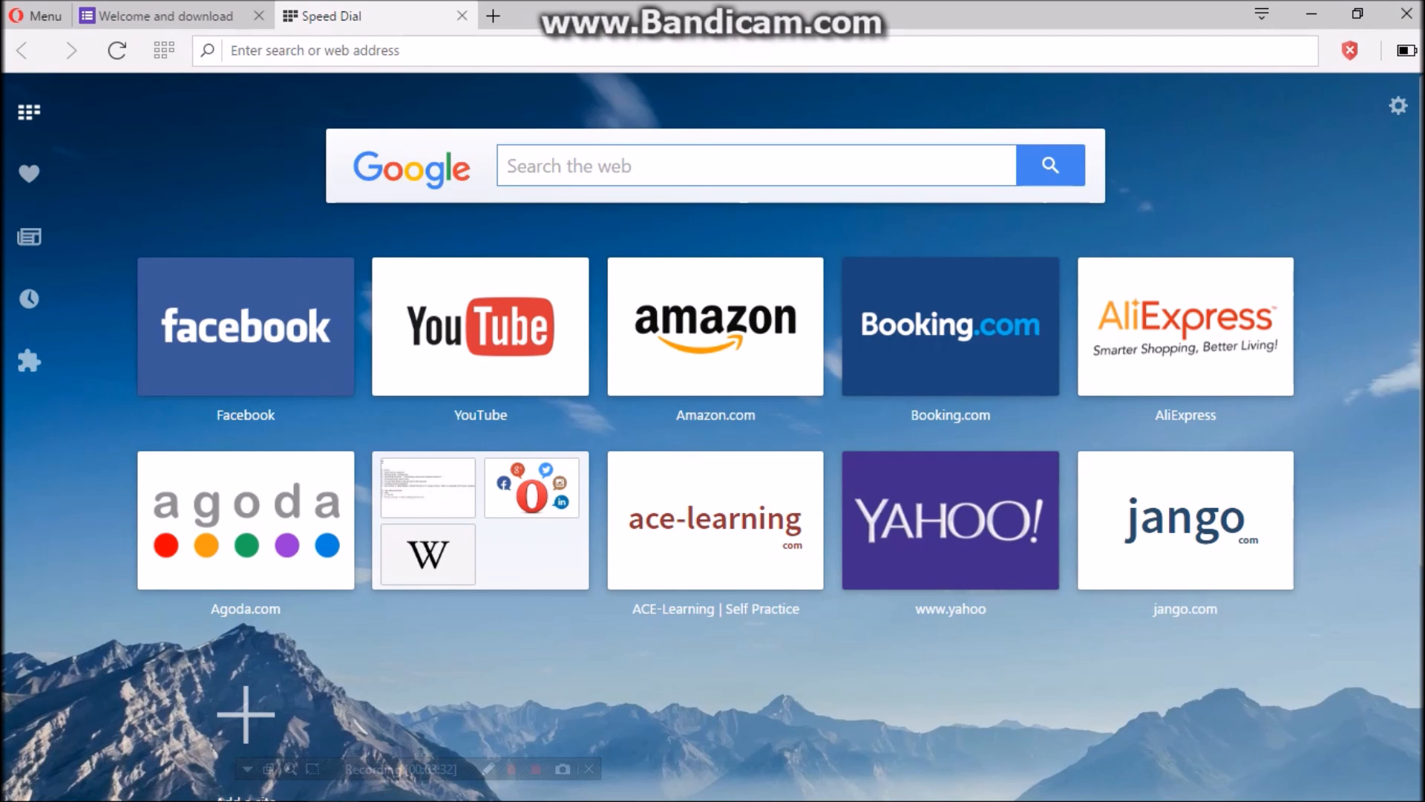
type("ai dot")
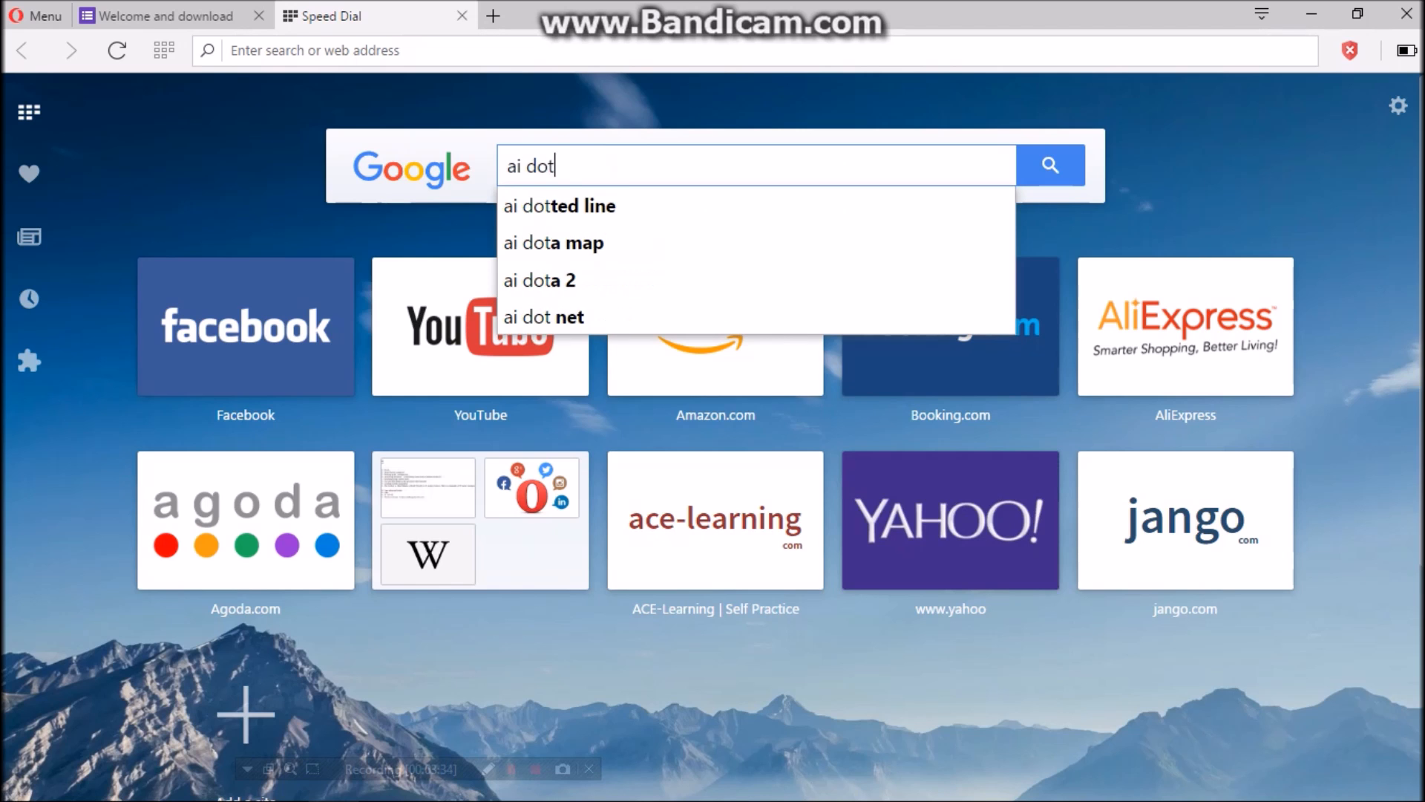
left_click(543, 317)
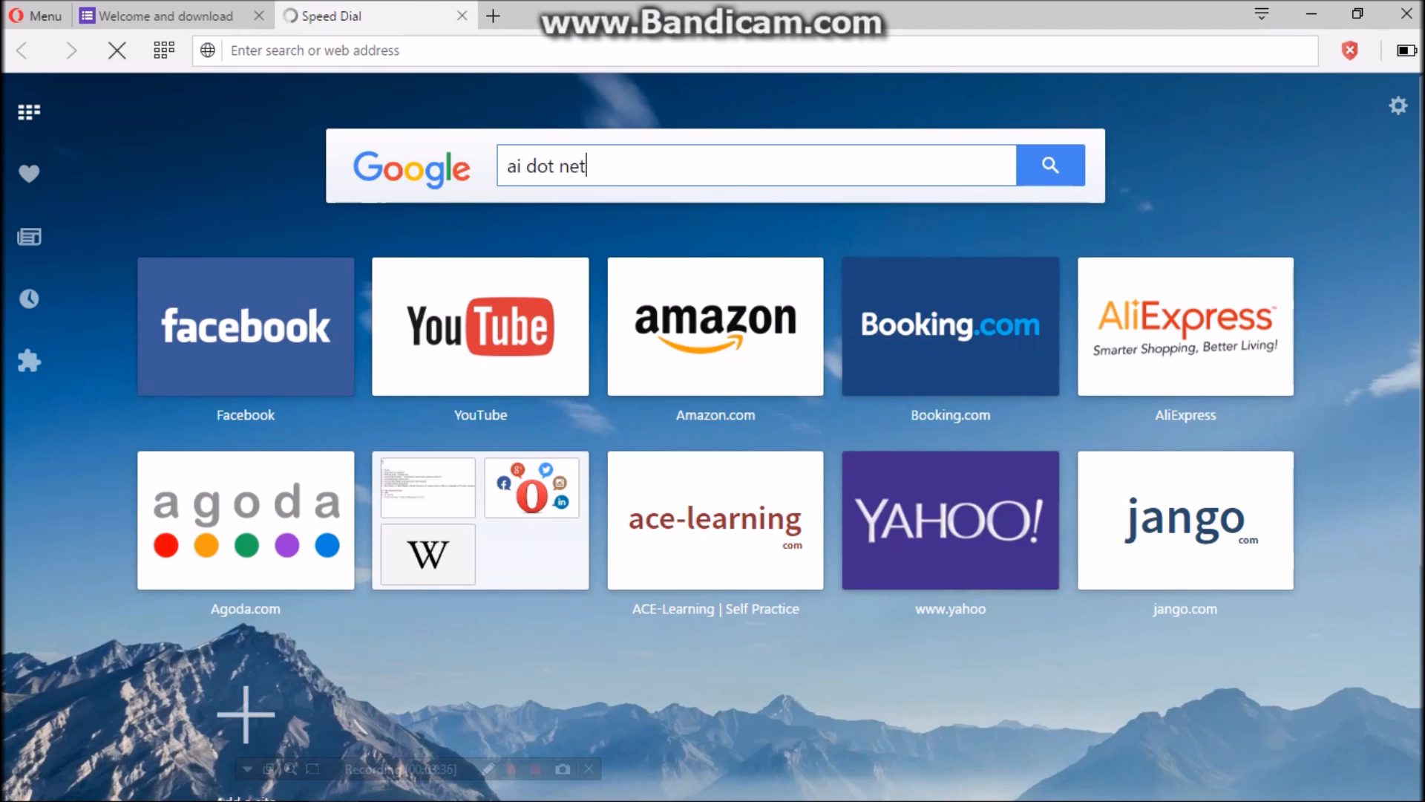
left_click(1049, 165)
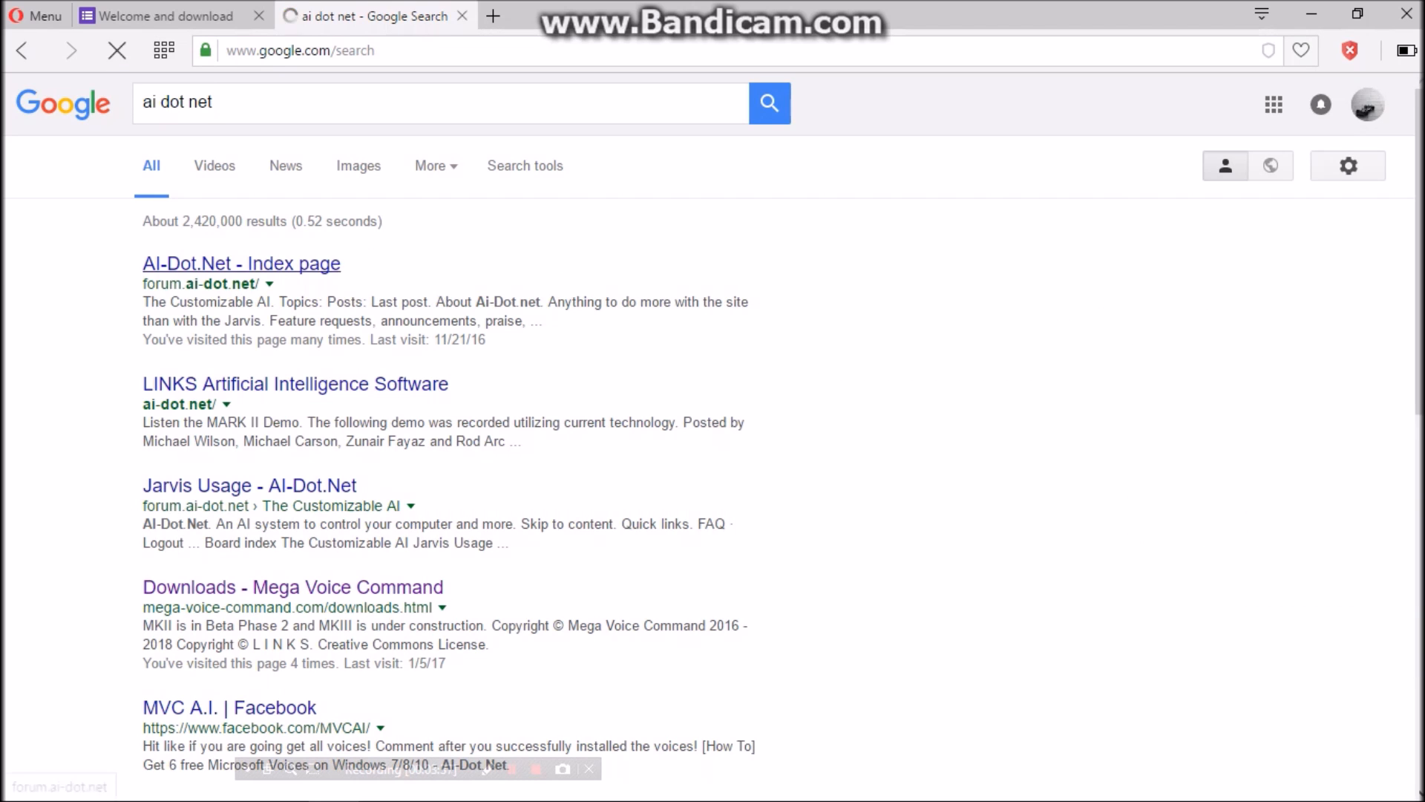
left_click(240, 264)
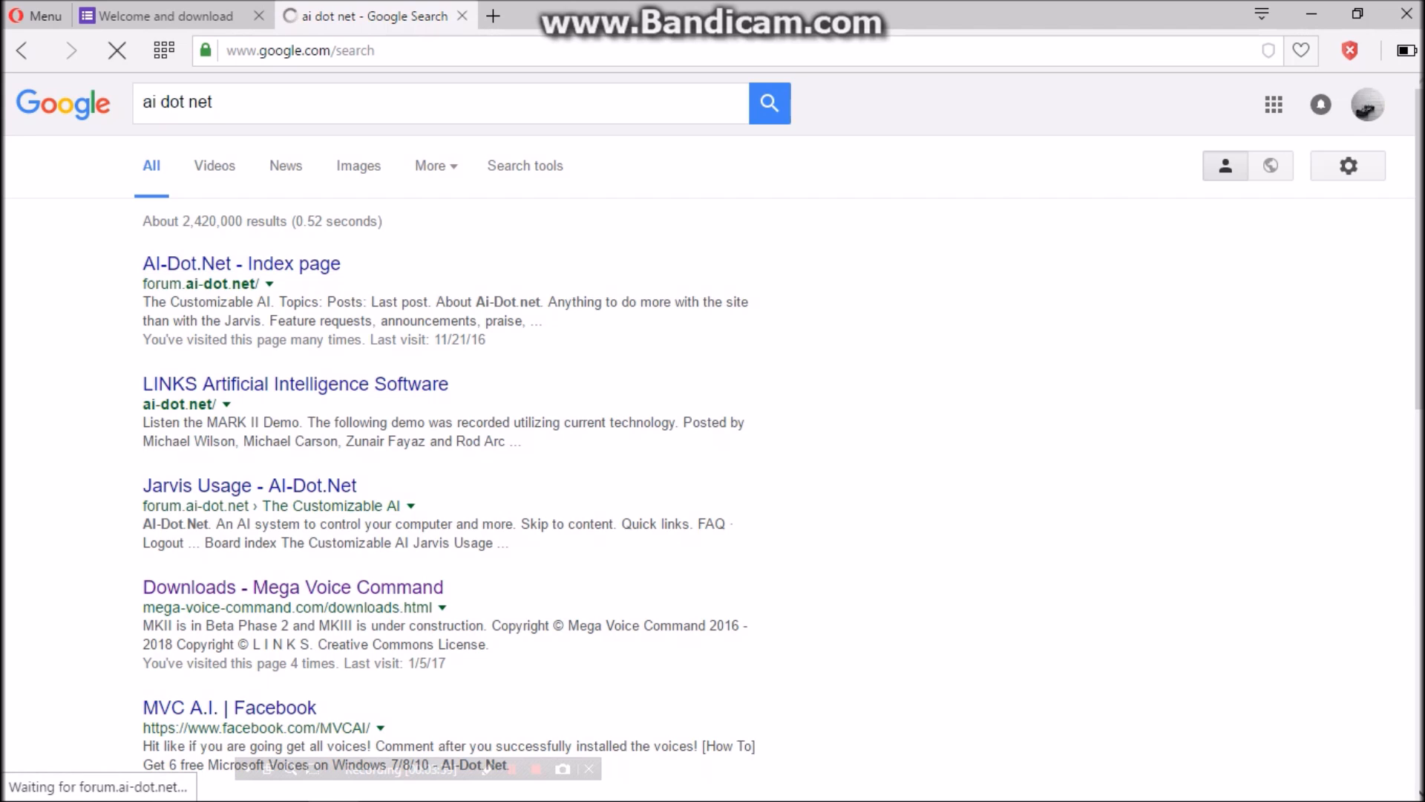
left_click(241, 264)
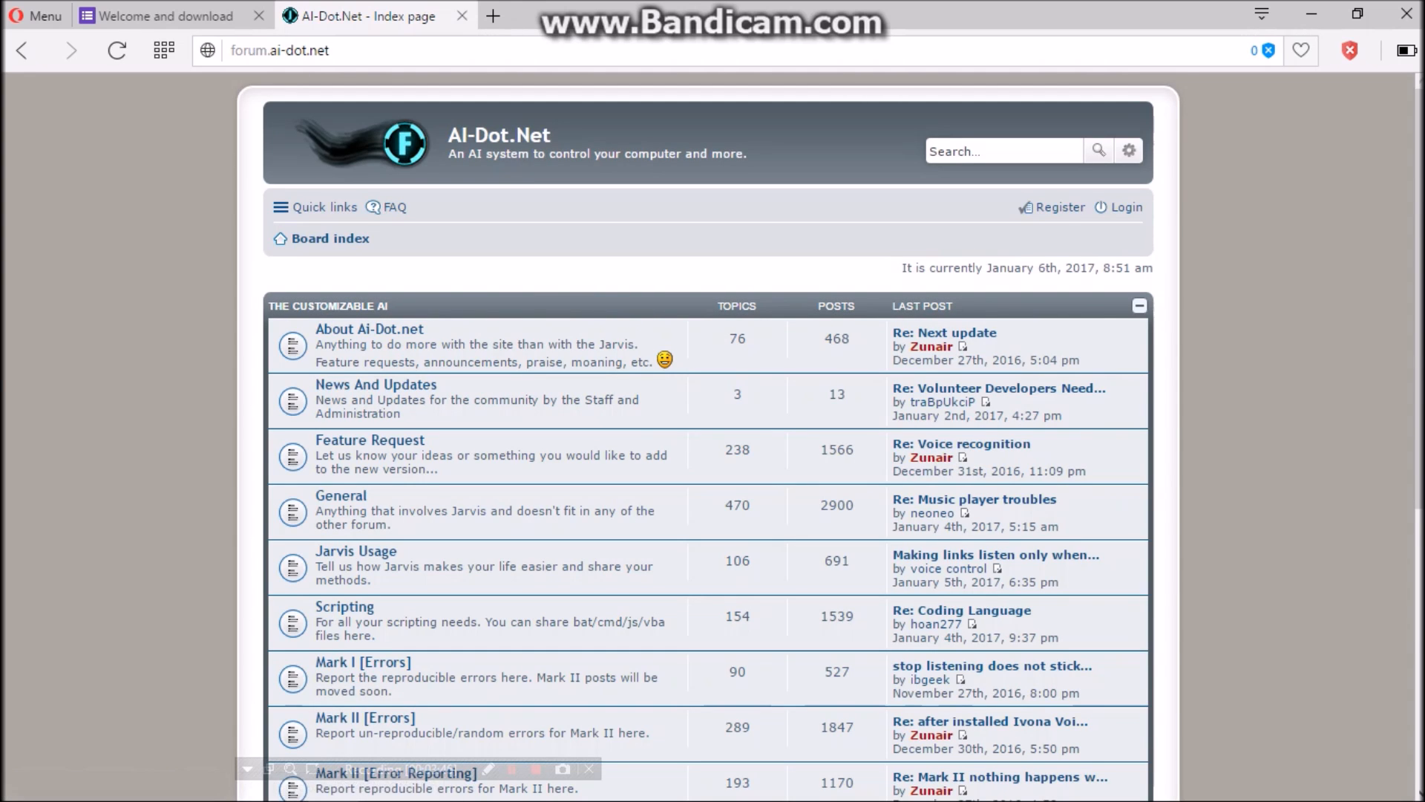
- Browse the AI-Dot.Net index and open the Mark I [Errors] forum
scroll("down", 3)
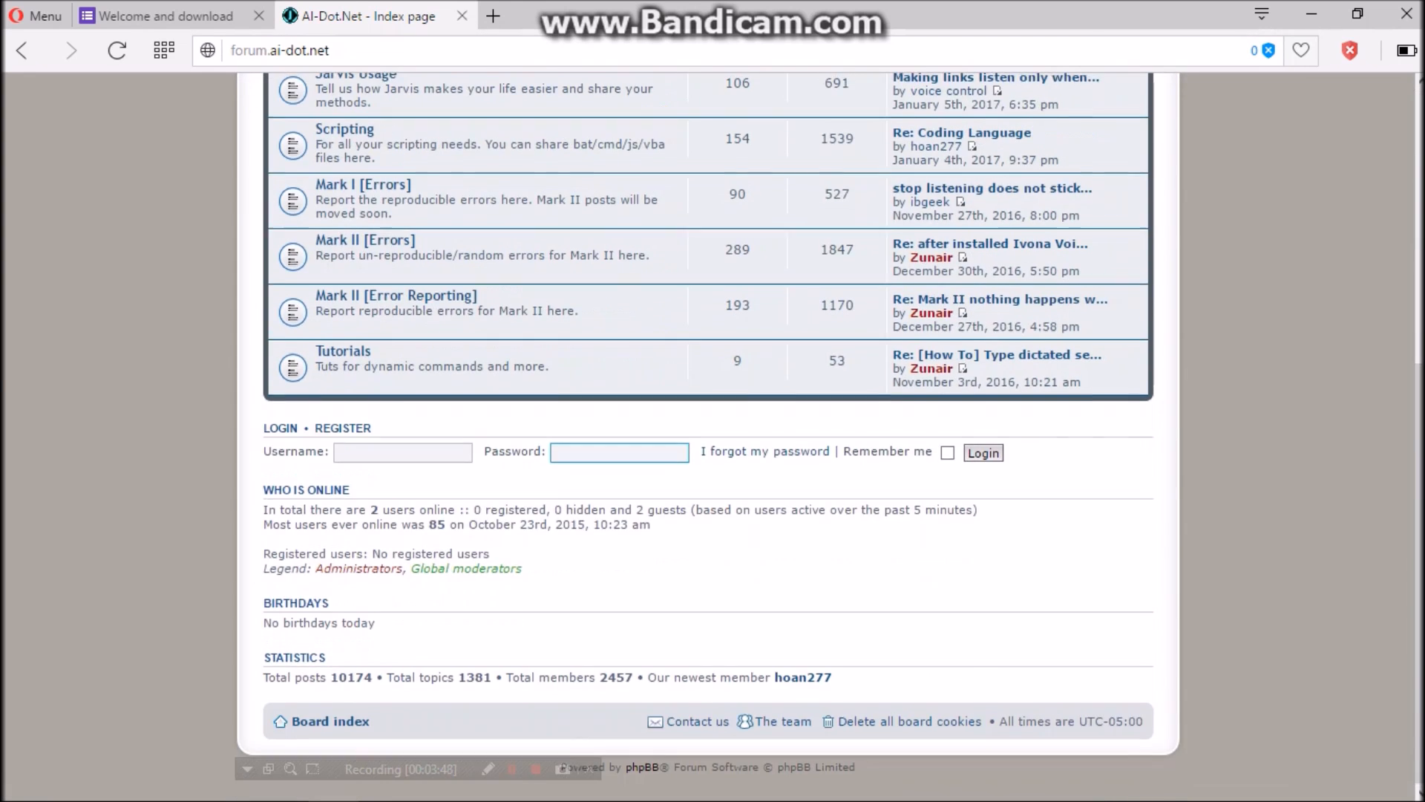
scroll("up", 3)
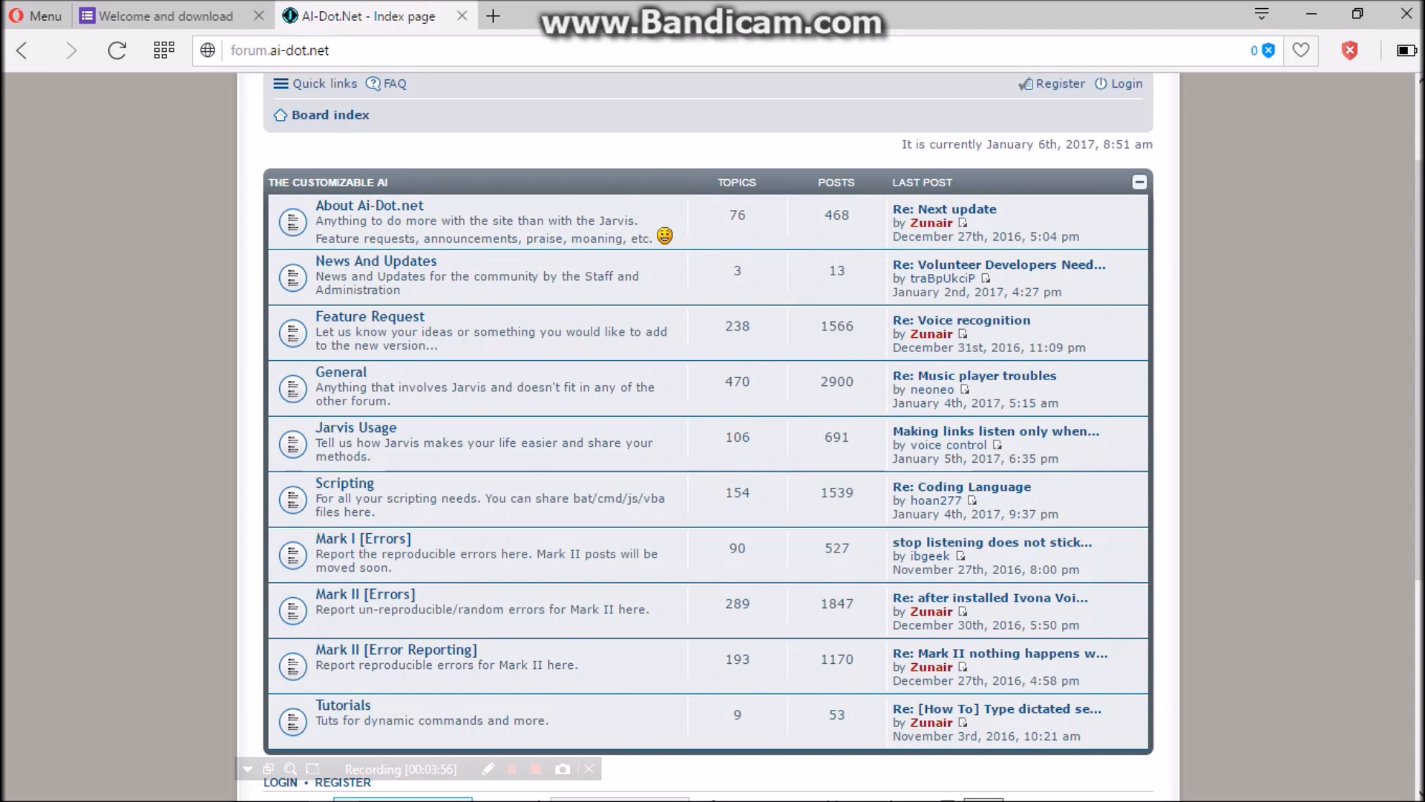
mouse_move(292, 659)
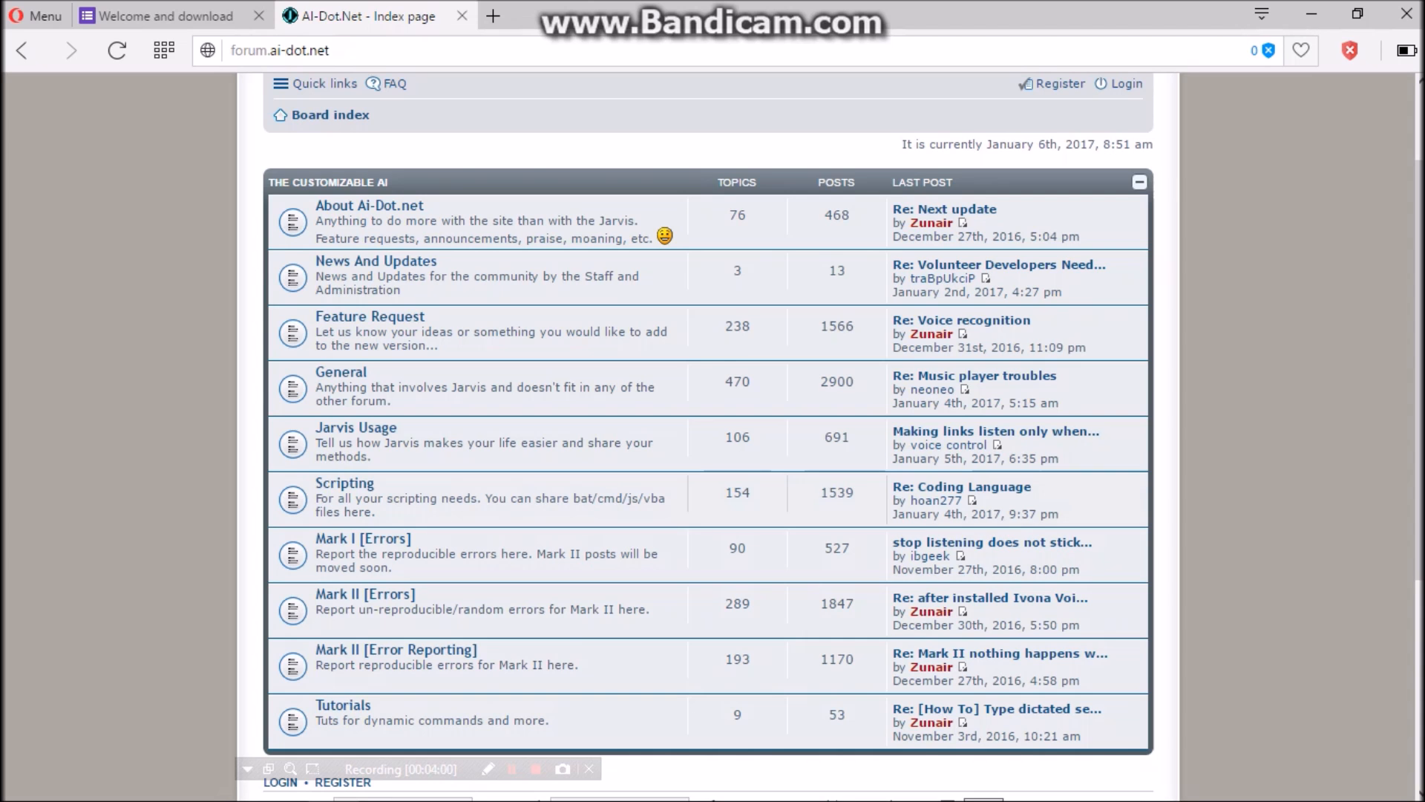
left_click(116, 50)
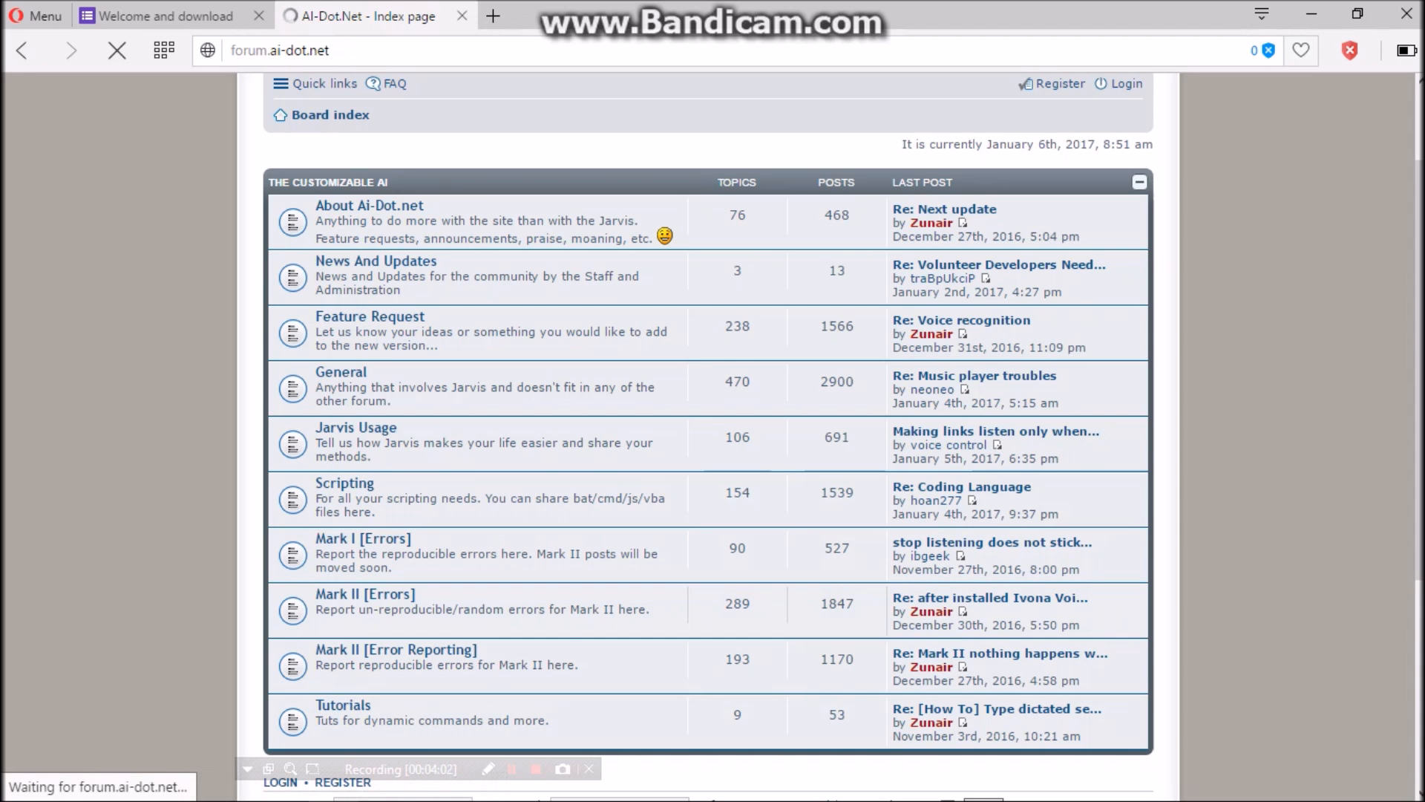
left_click(361, 539)
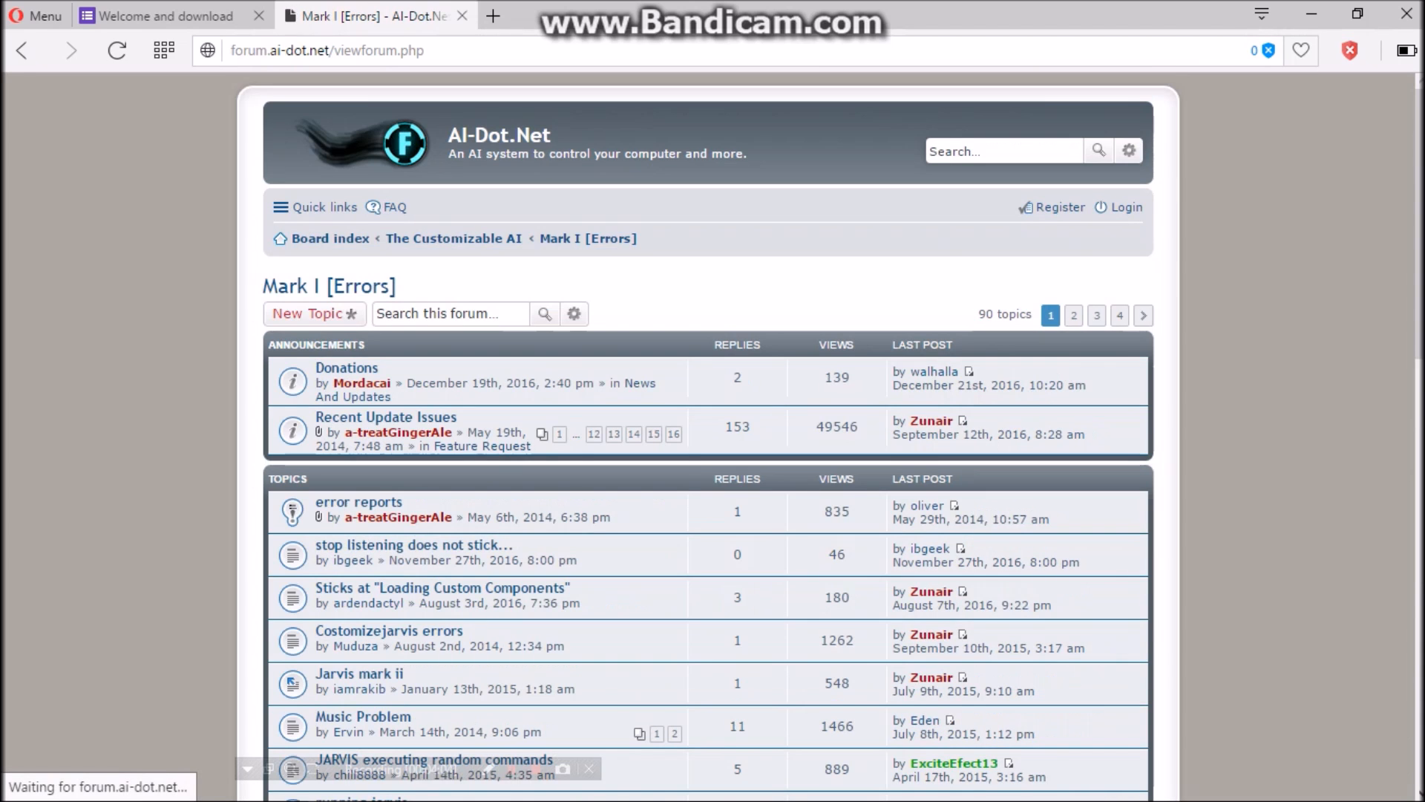
- Read the 'JARVIS executing random commands' topic, then return to the Welcome and download tab
scroll("down", 3)
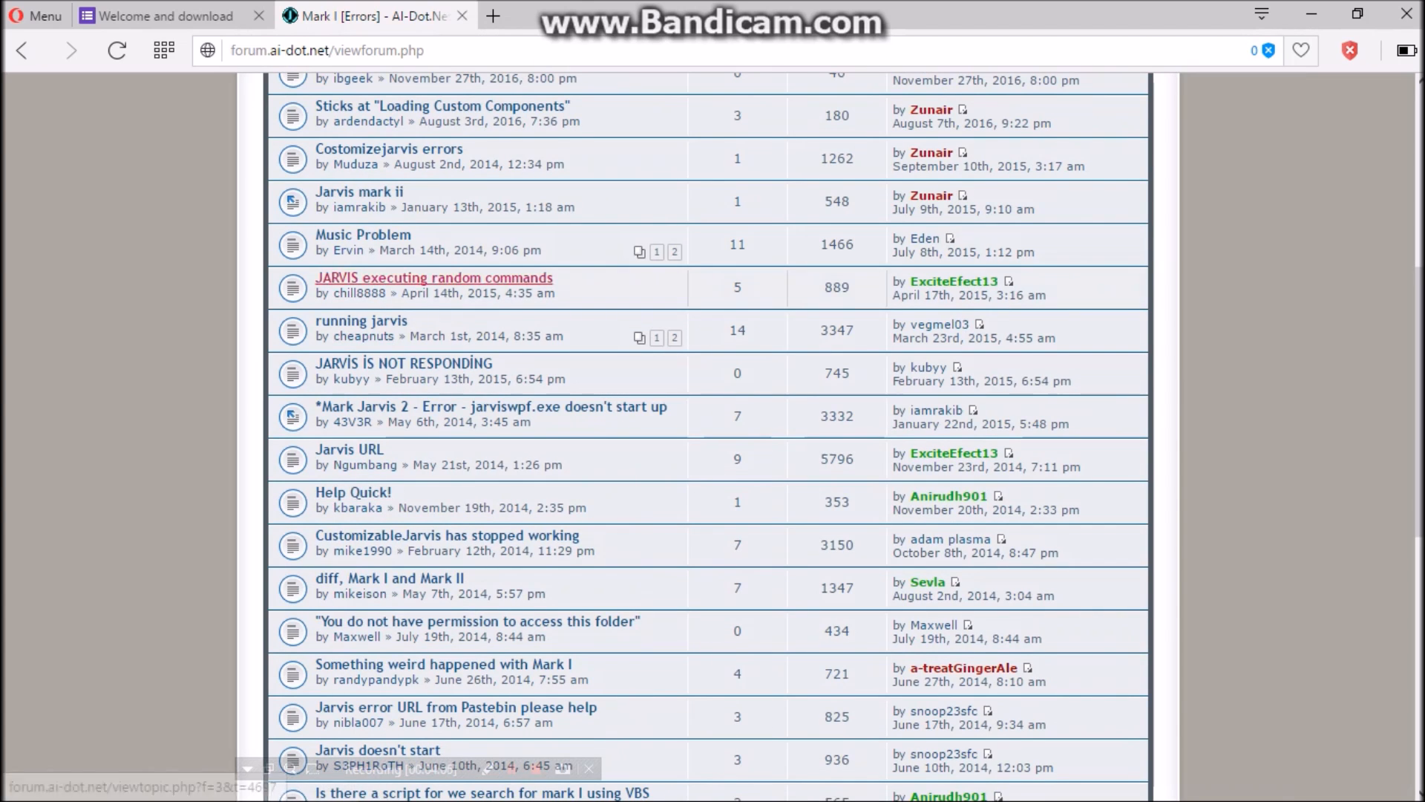
left_click(434, 277)
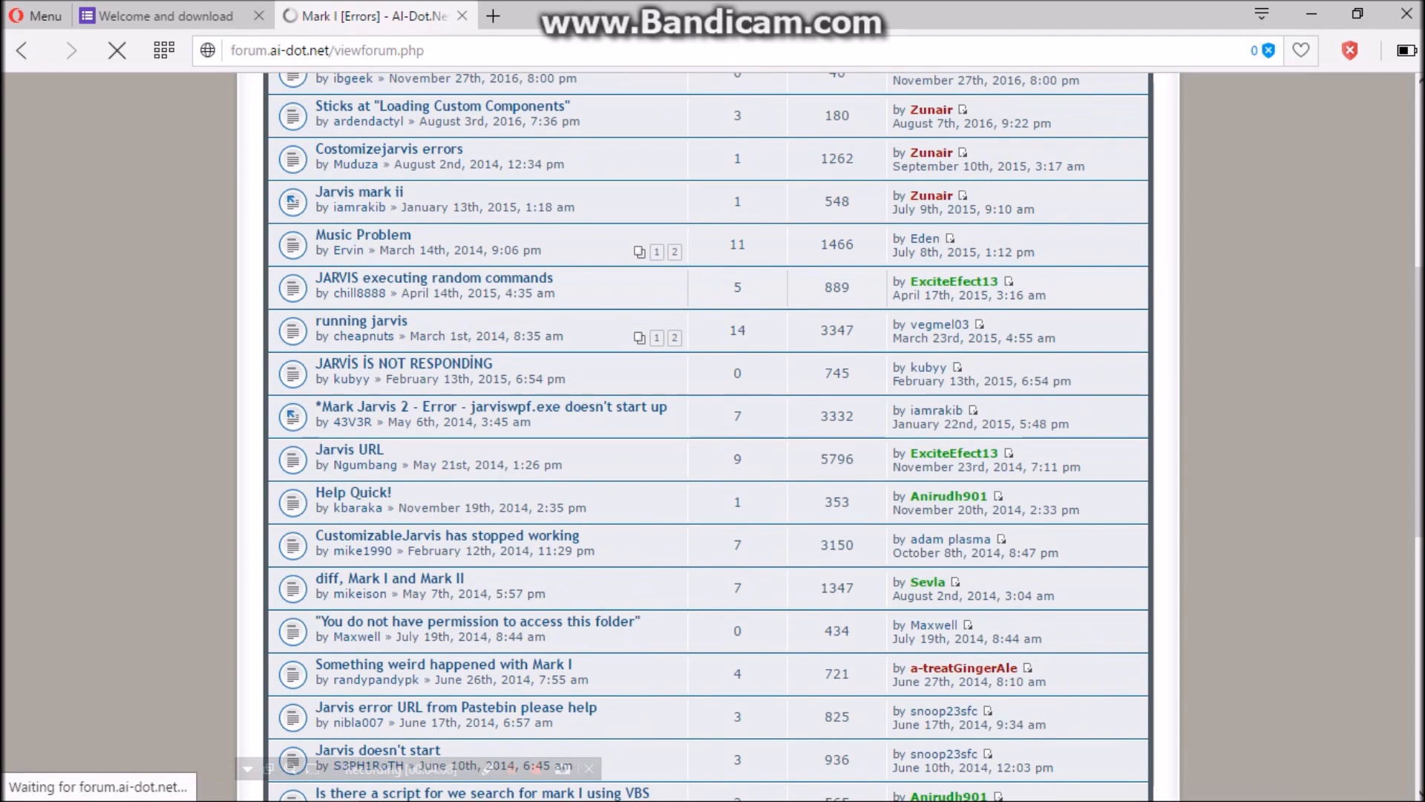
left_click(436, 277)
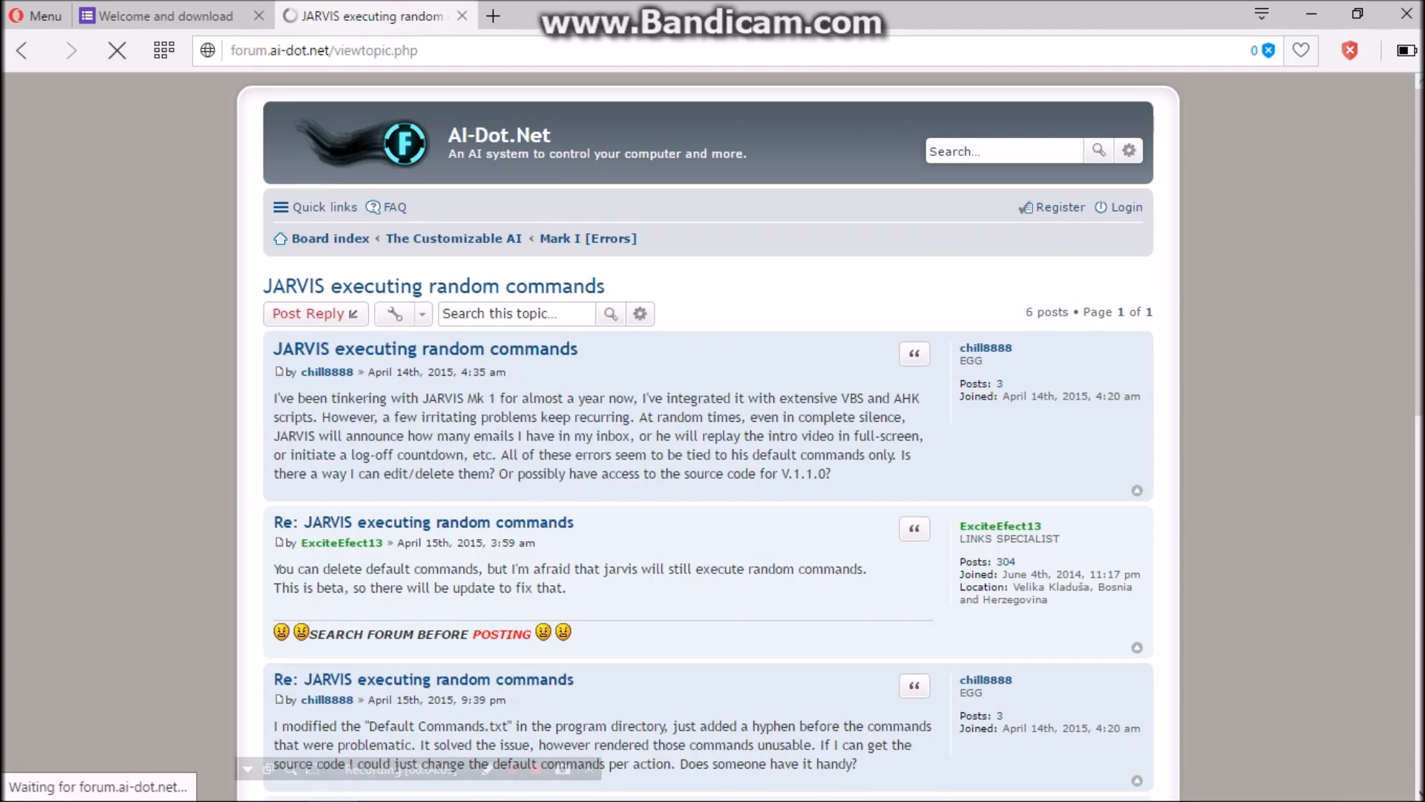
scroll("down", 3)
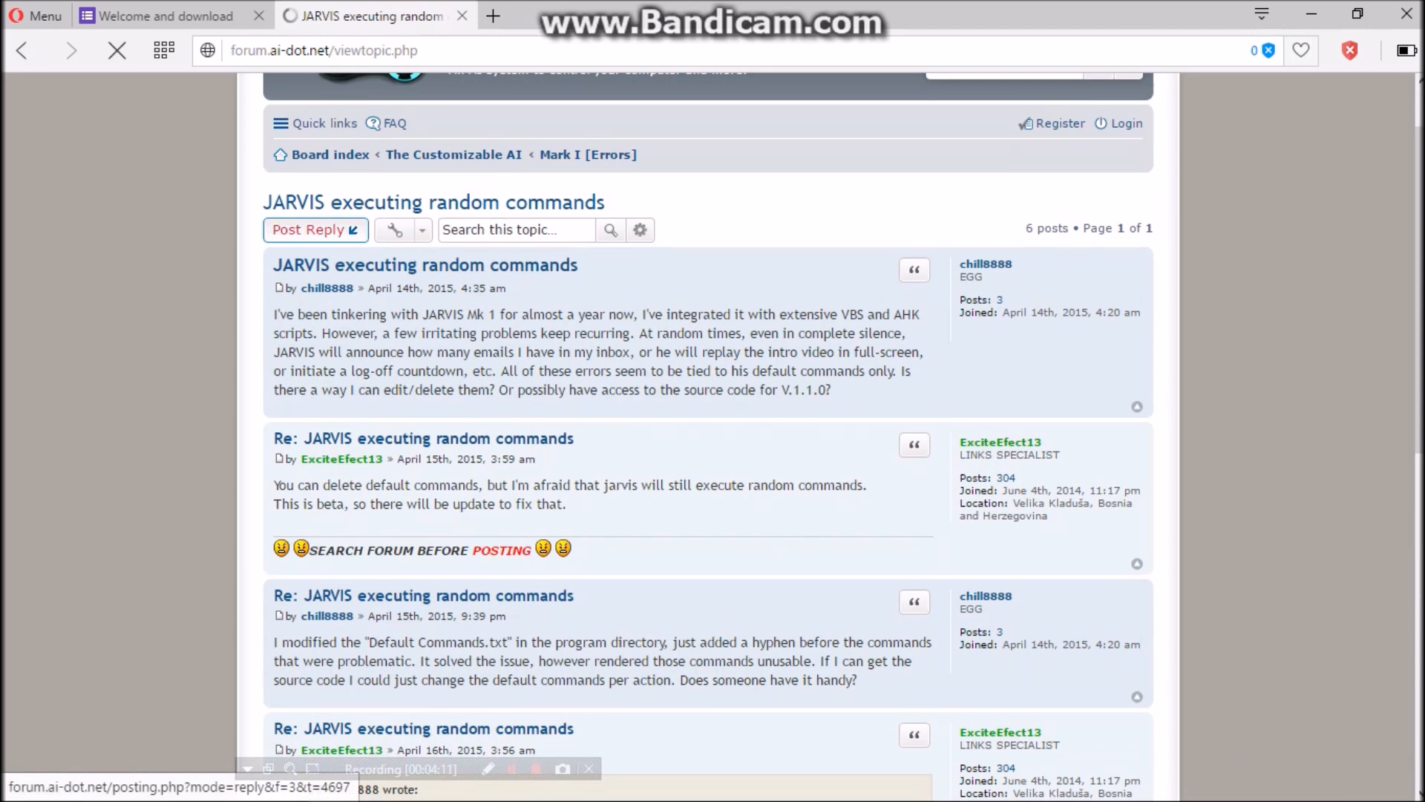
left_click(163, 16)
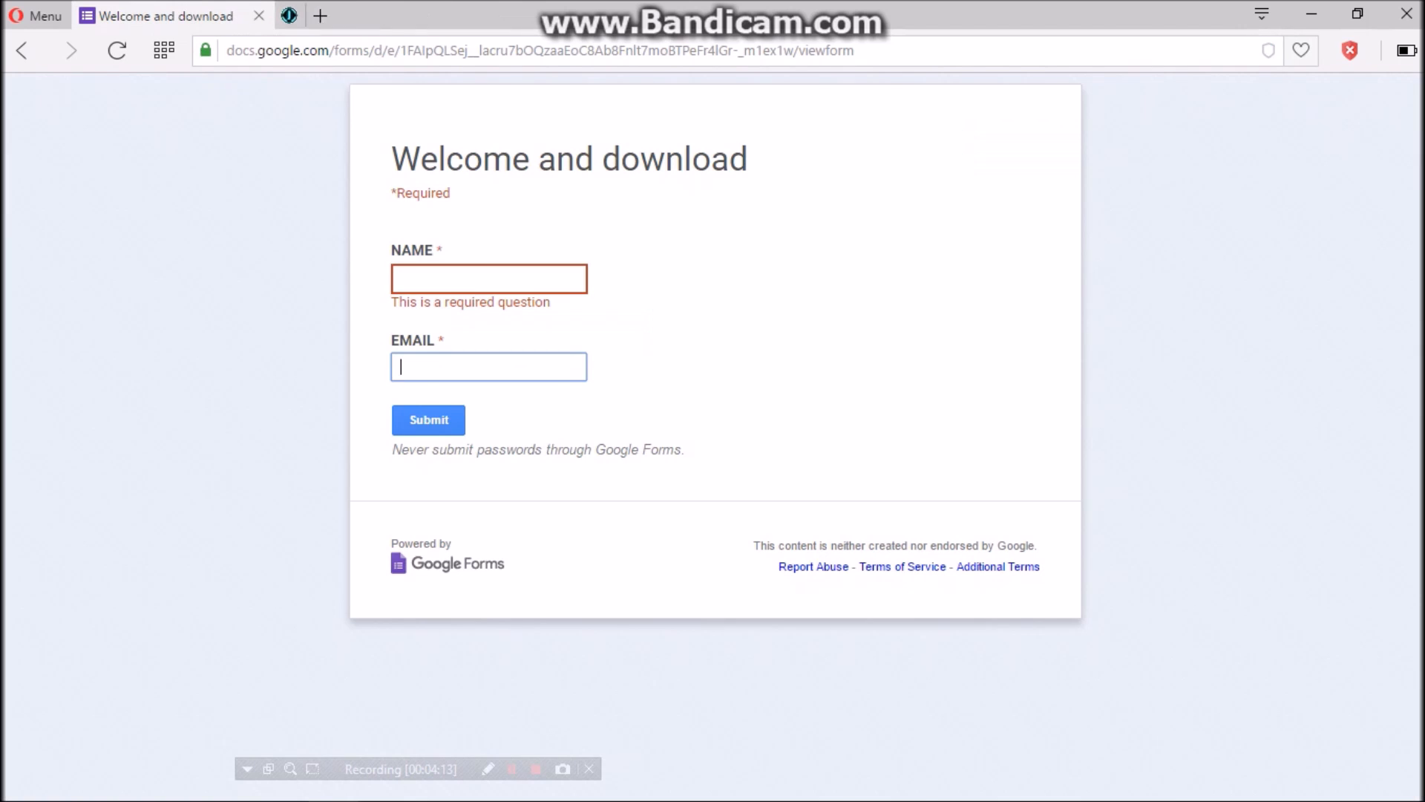